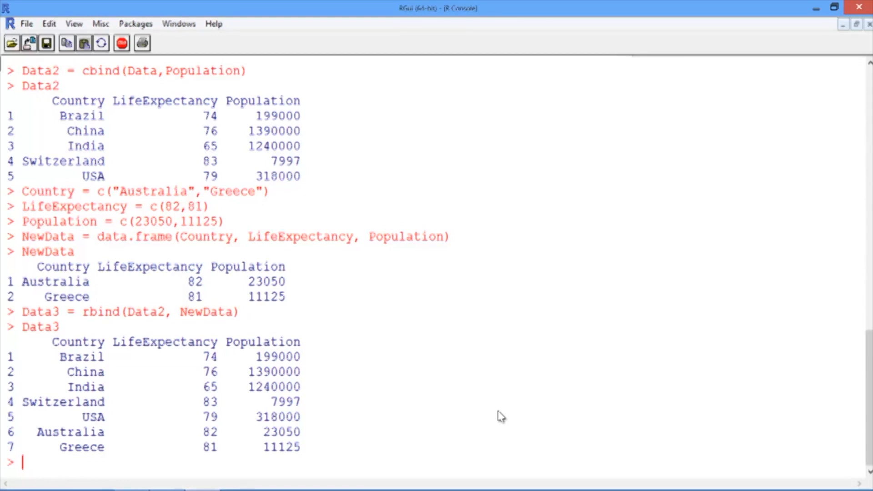
{"action": "mouse_move", "coordinate": [37, 77]}
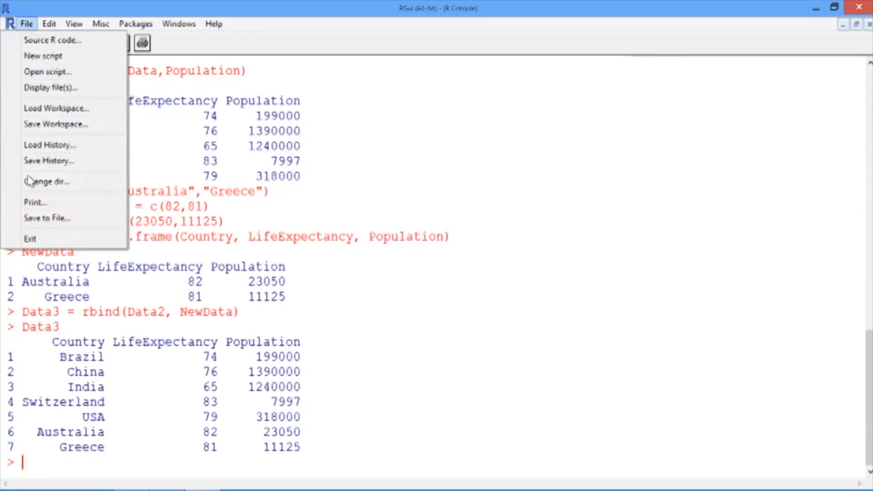
Change the working directory to Documents\Datasets through File > Change dir.
{"action": "left_click", "coordinate": [46, 181]}
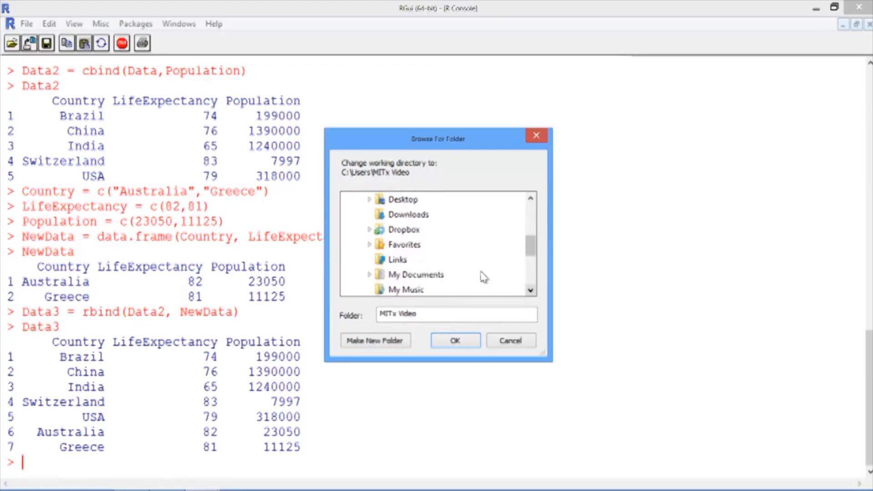
{"action": "left_click", "coordinate": [411, 244]}
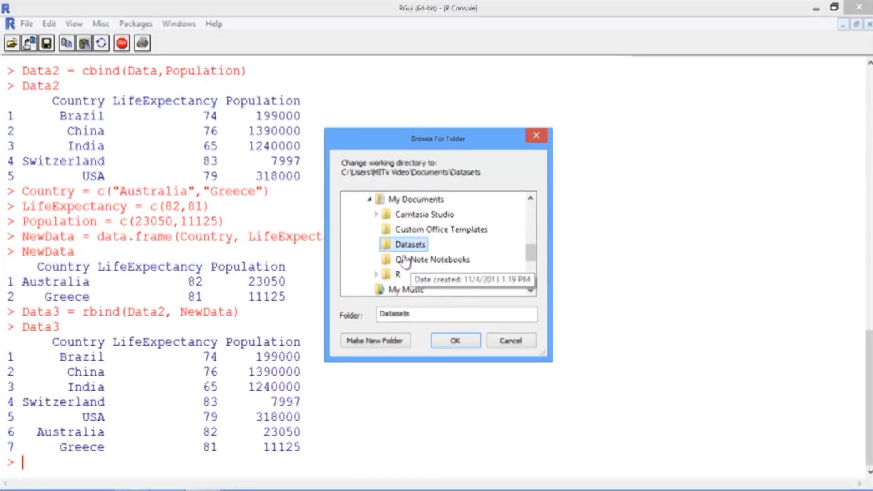
{"action": "mouse_move", "coordinate": [455, 347]}
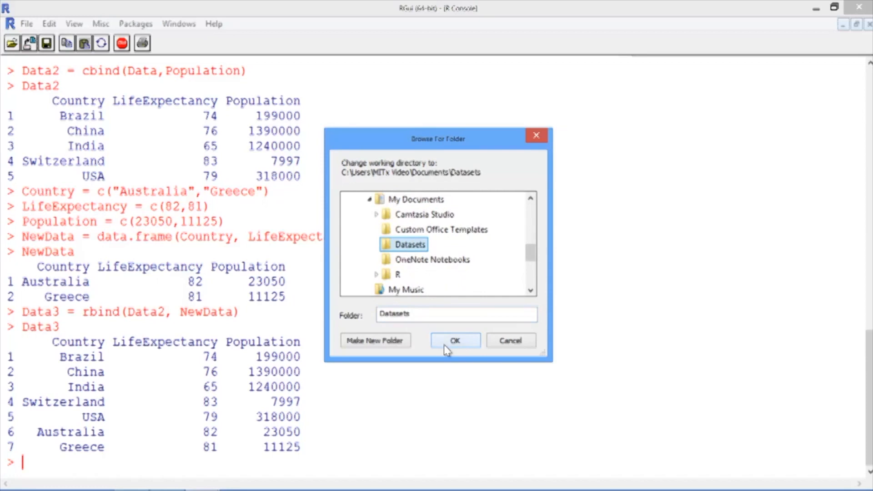
{"action": "left_click", "coordinate": [454, 340]}
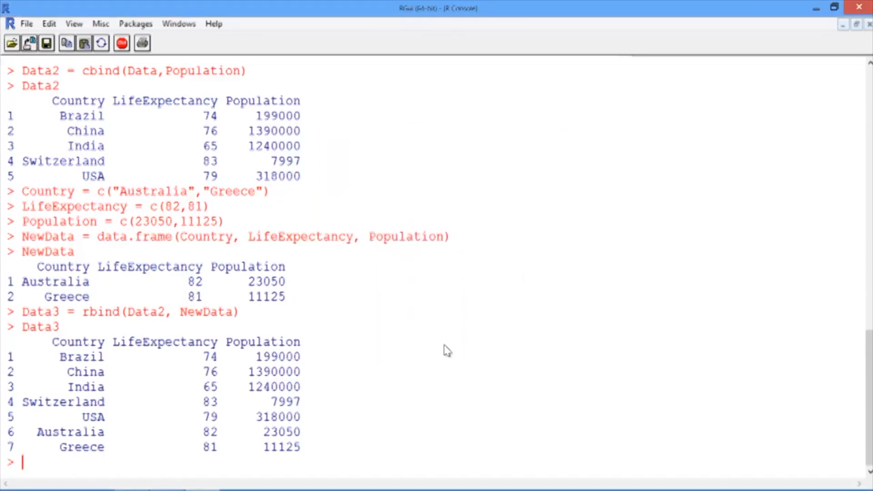
Run getwd() to confirm the path ends in Documents/Datasets.
{"action": "type", "text": "get"}
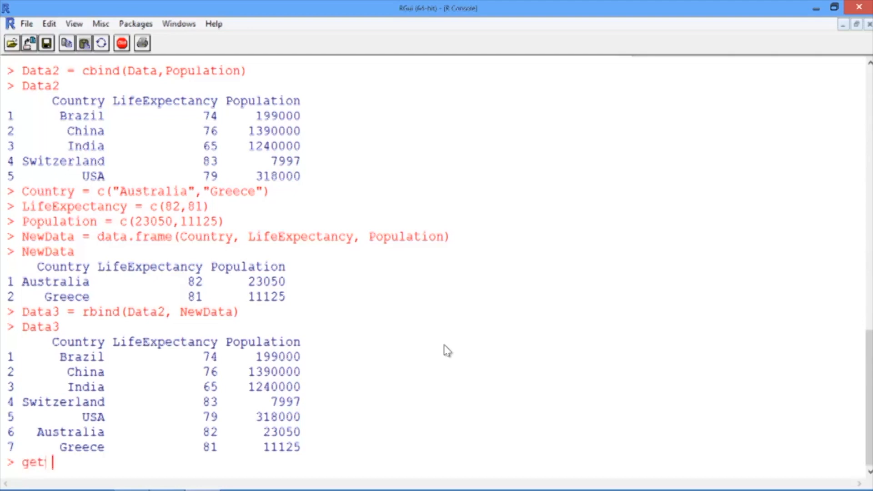
{"action": "type", "text": "wd()"}
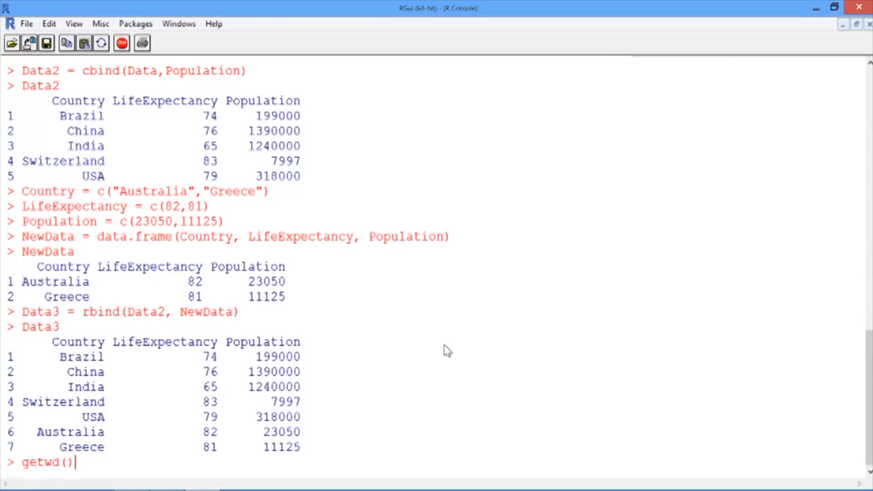
{"action": "key", "text": "Return"}
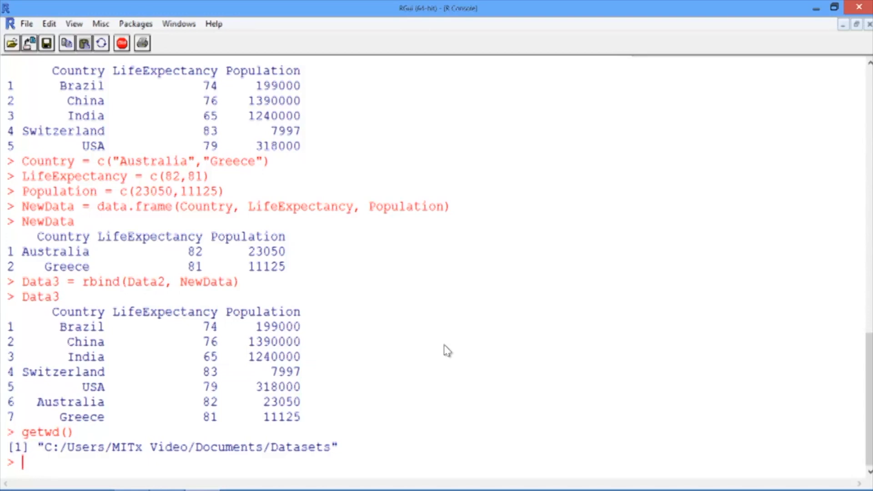
Load WHO.csv into a data frame named WHO with read.csv.
{"action": "type", "text": "WHO"}
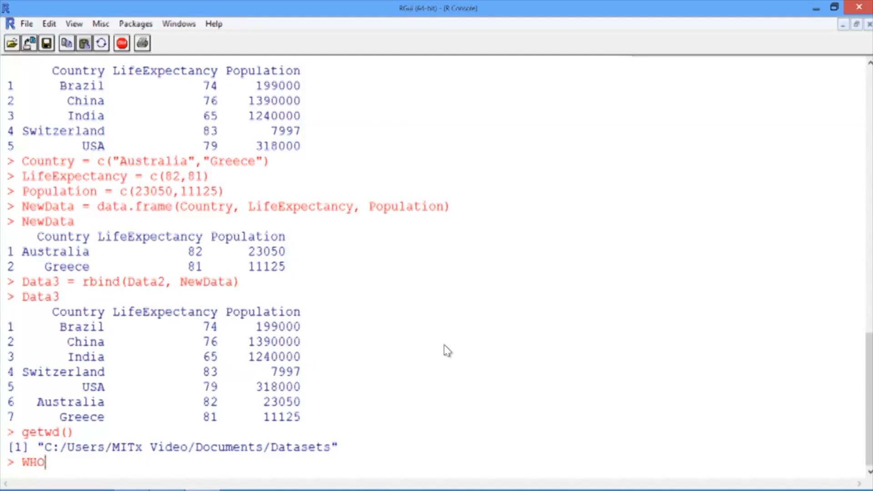
{"action": "type", "text": "= read."}
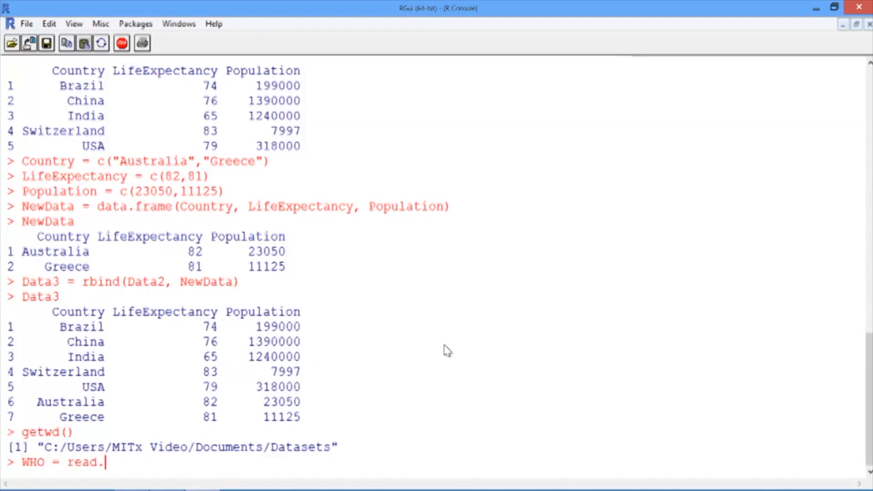
{"action": "type", "text": "csv("}
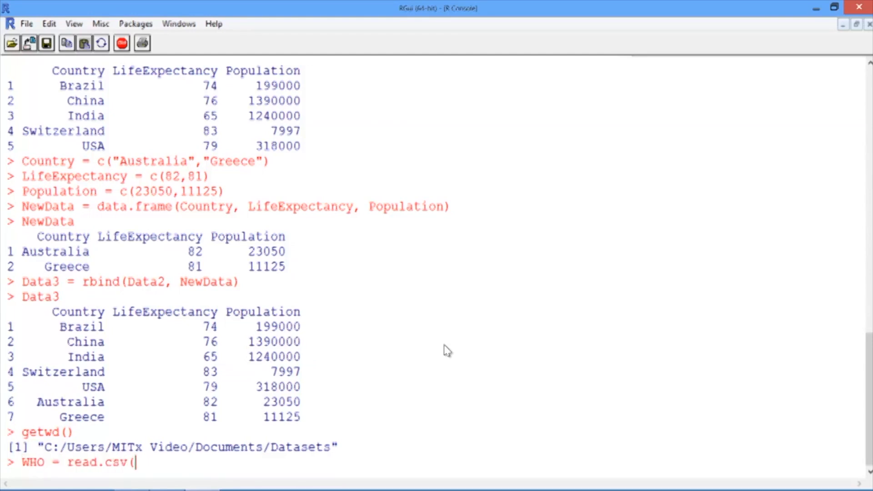
{"action": "type", "text": "\""}
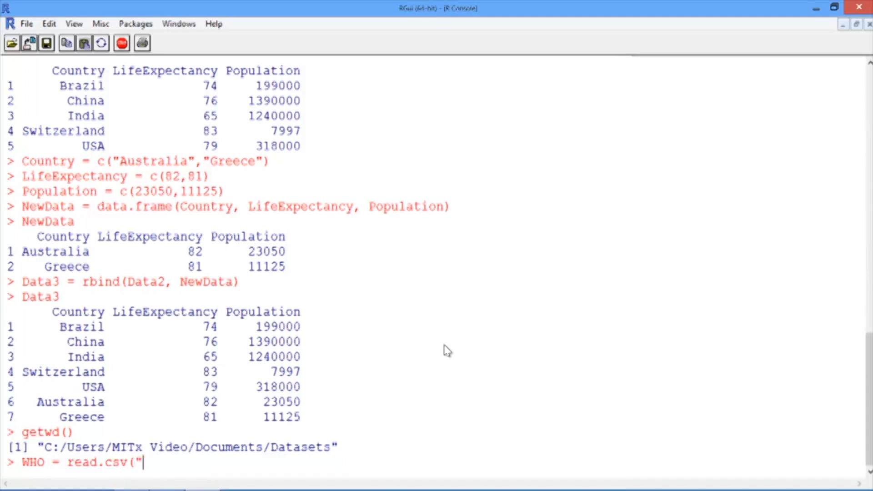
{"action": "type", "text": "WHO.csv"}
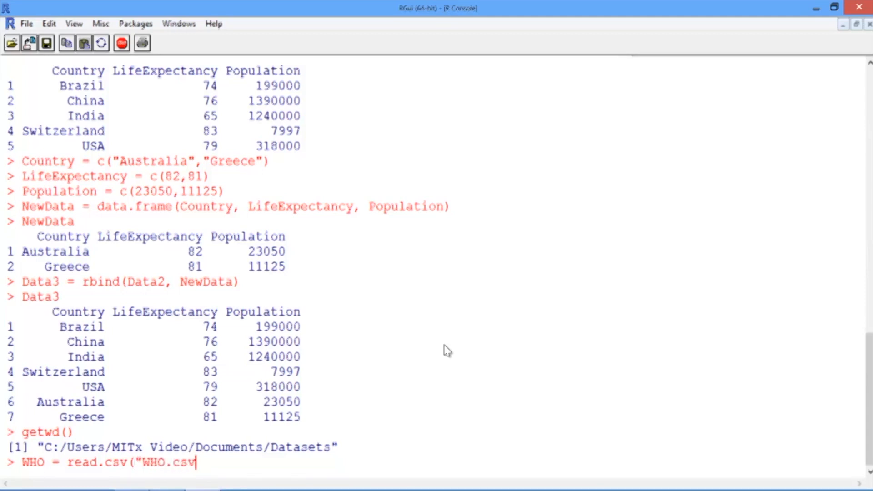
{"action": "type", "text": ")"}
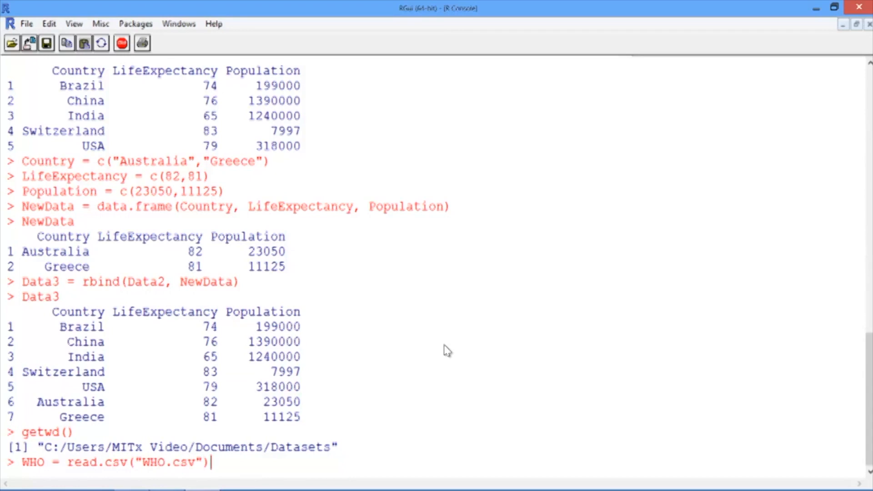
{"action": "key", "text": "Return"}
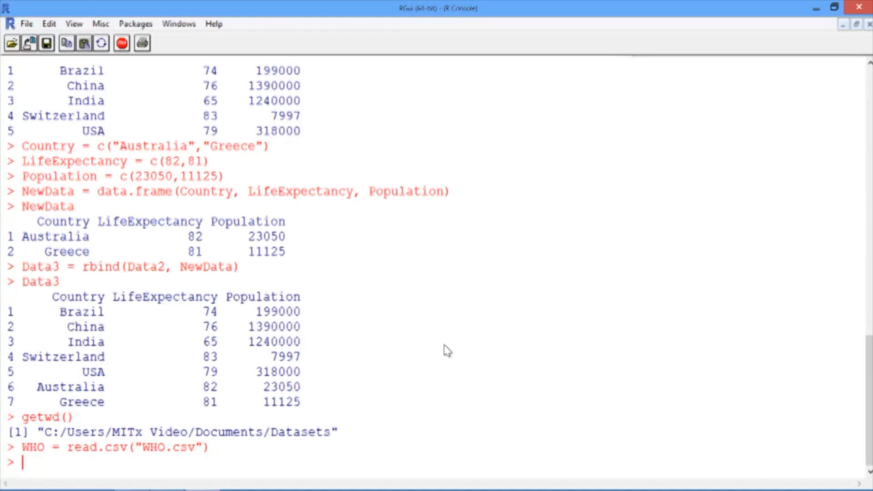
Run str(WHO) to list its 194 observations of 13 variables.
{"action": "type", "text": "str"}
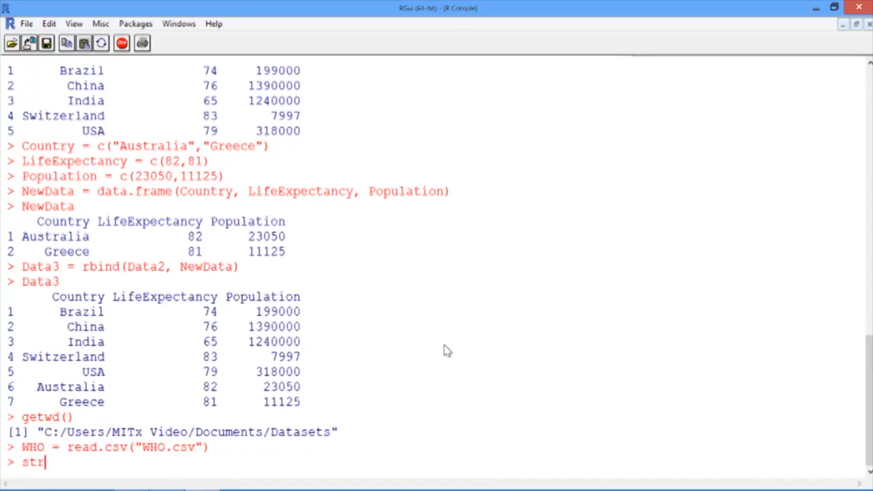
{"action": "type", "text": "(WHO"}
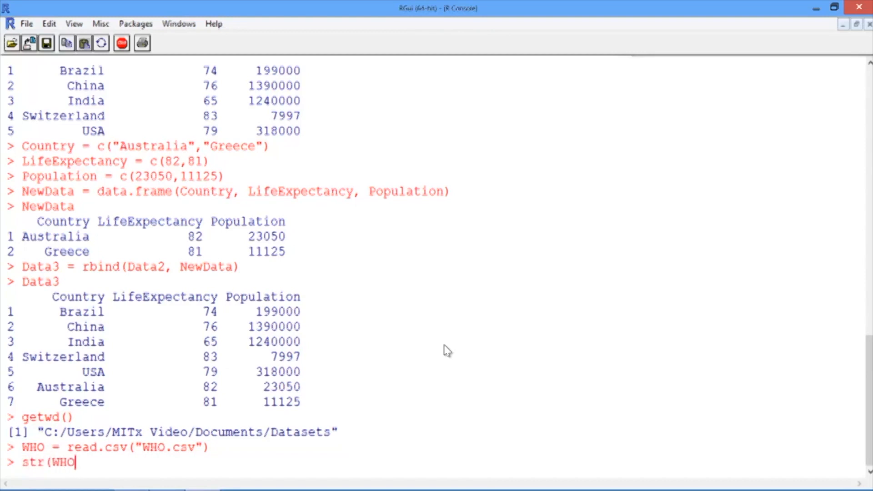
{"action": "key", "text": "Return"}
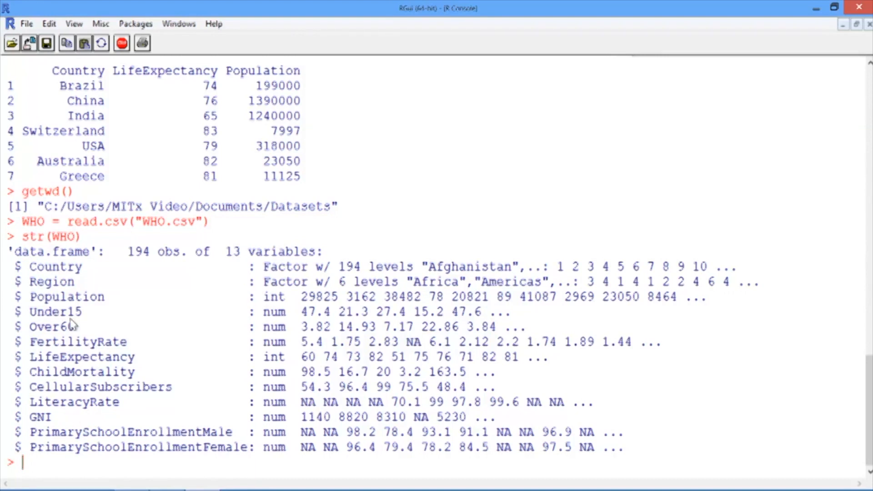
{"action": "mouse_move", "coordinate": [223, 283]}
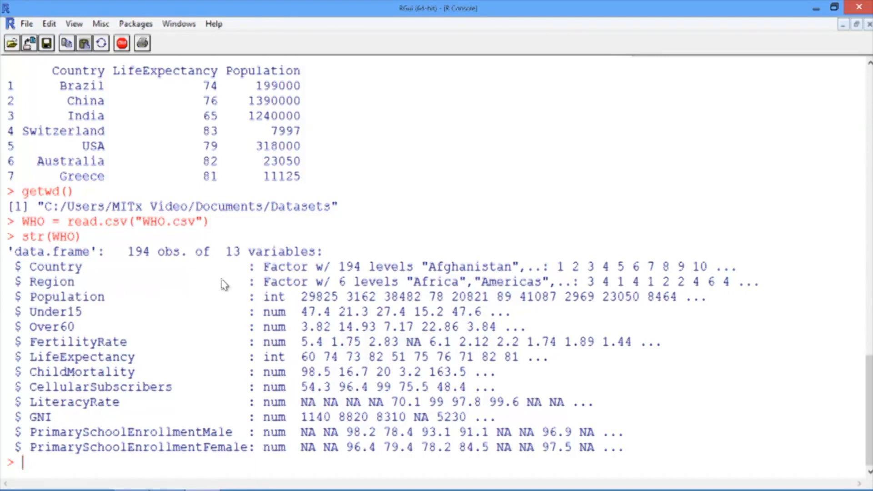
{"action": "mouse_move", "coordinate": [279, 340]}
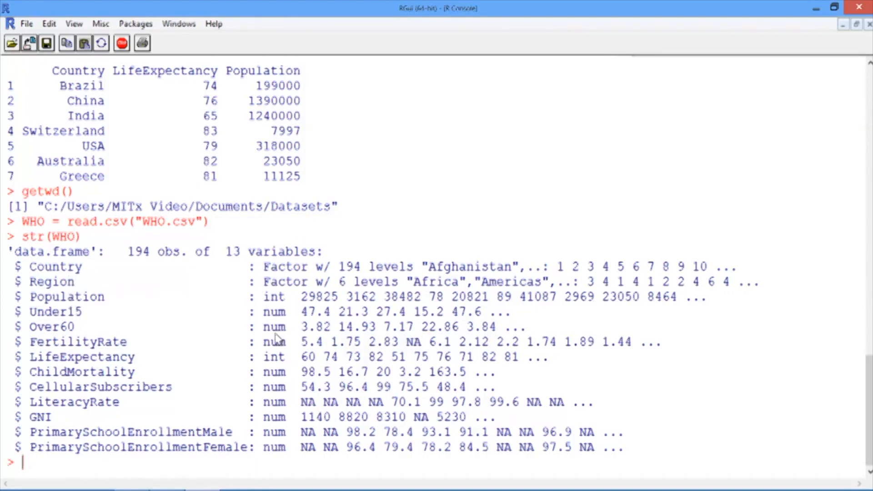
{"action": "mouse_move", "coordinate": [305, 317]}
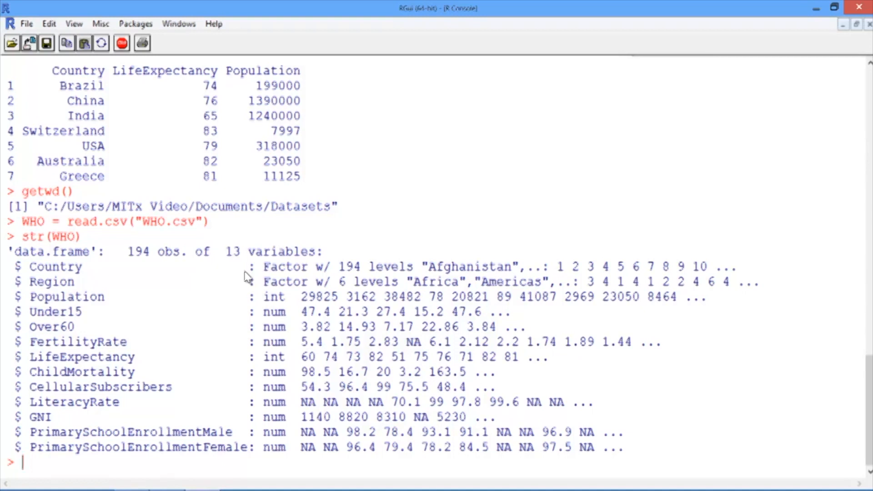
{"action": "mouse_move", "coordinate": [278, 286]}
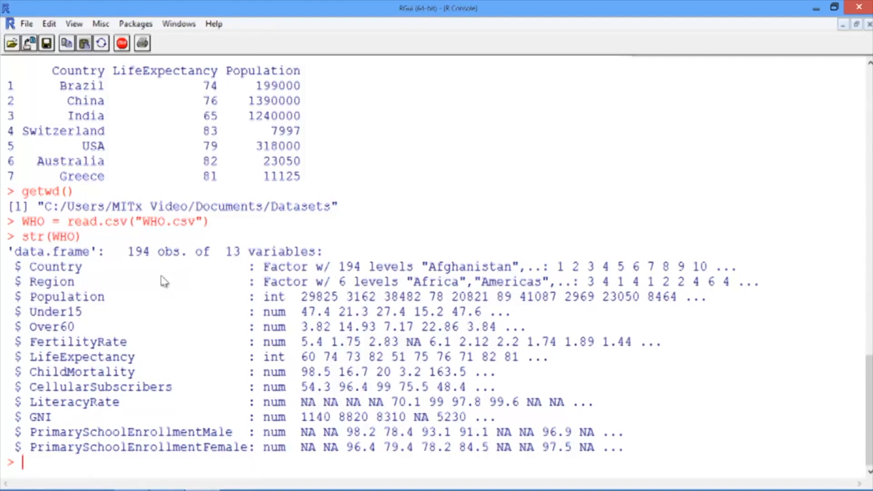
{"action": "mouse_move", "coordinate": [341, 300]}
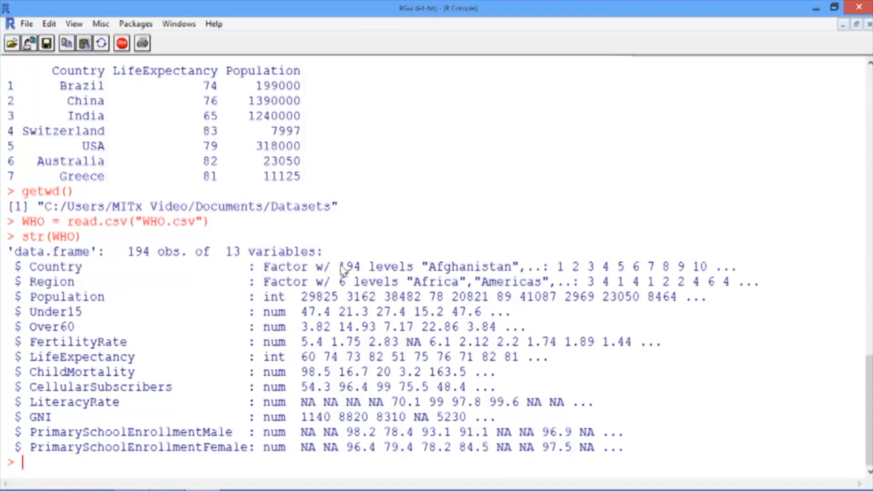
{"action": "mouse_move", "coordinate": [204, 273]}
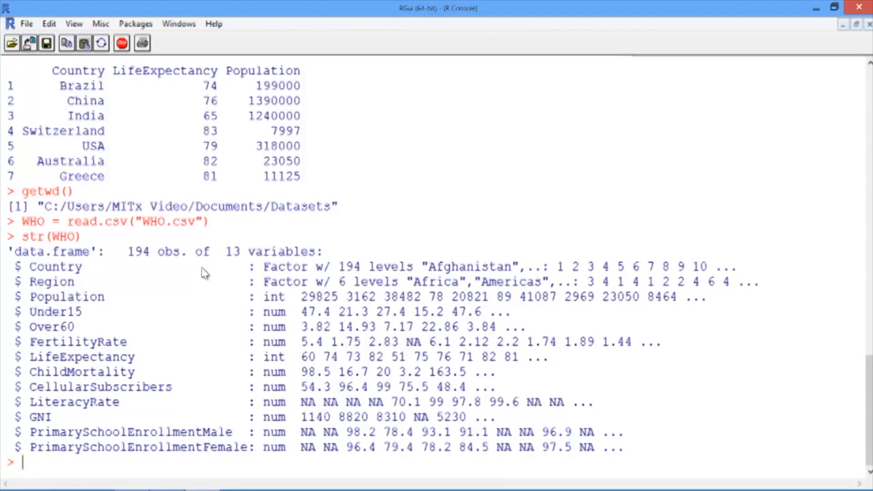
{"action": "mouse_move", "coordinate": [298, 327]}
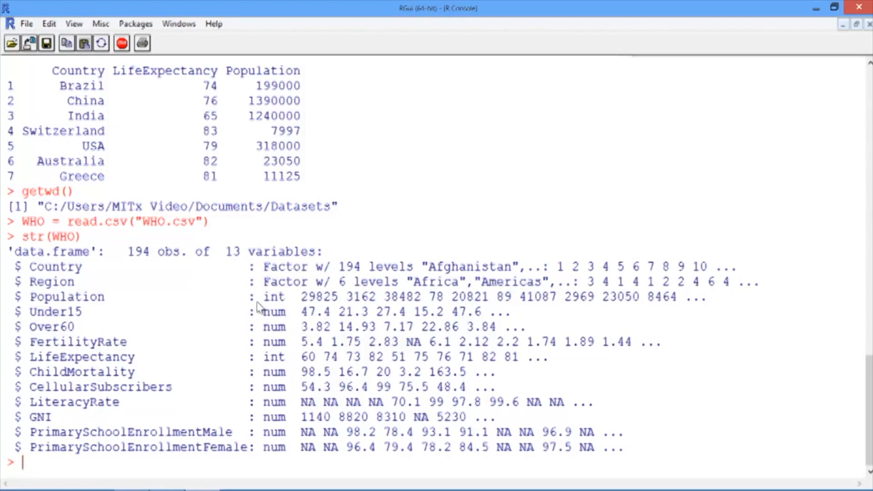
{"action": "mouse_move", "coordinate": [286, 327]}
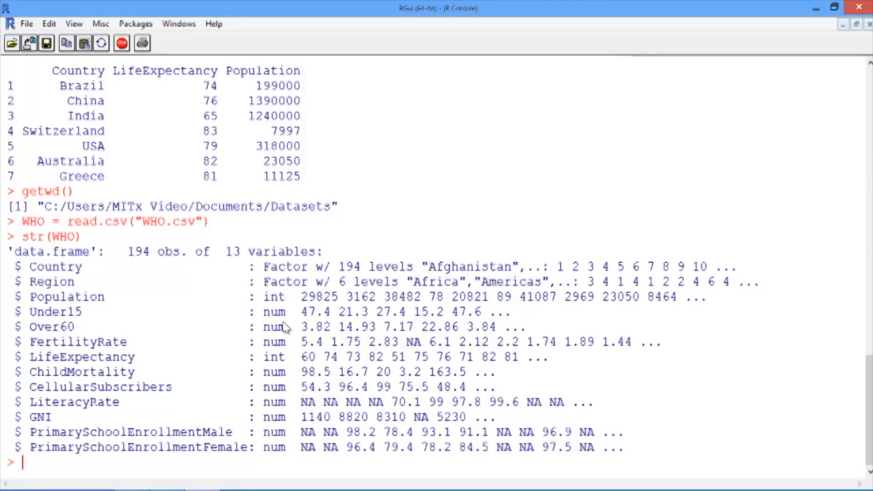
Run summary(WHO) to show per-variable minimums, medians, means and NA counts.
{"action": "type", "text": "summa"}
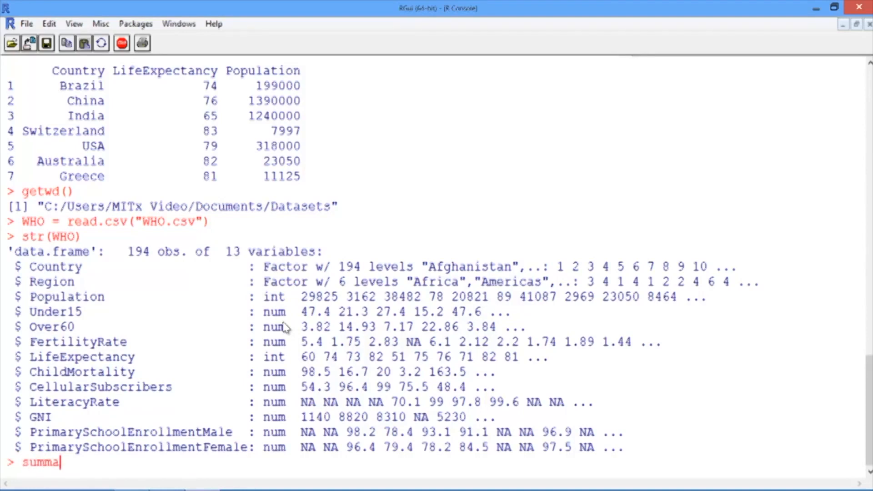
{"action": "type", "text": "ry("}
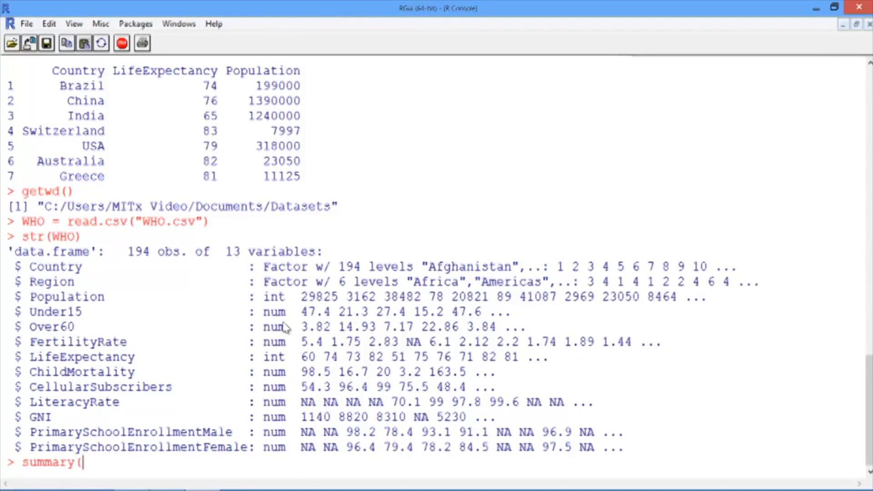
{"action": "type", "text": "WHO)"}
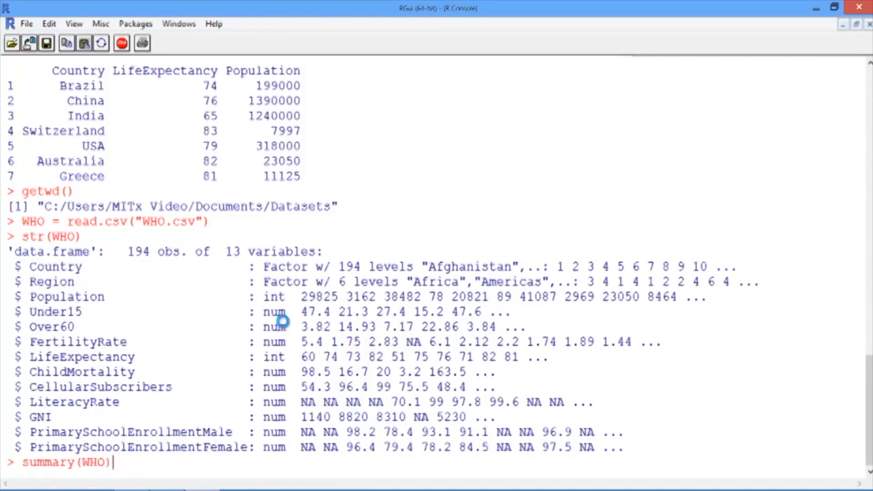
{"action": "key", "text": "Return"}
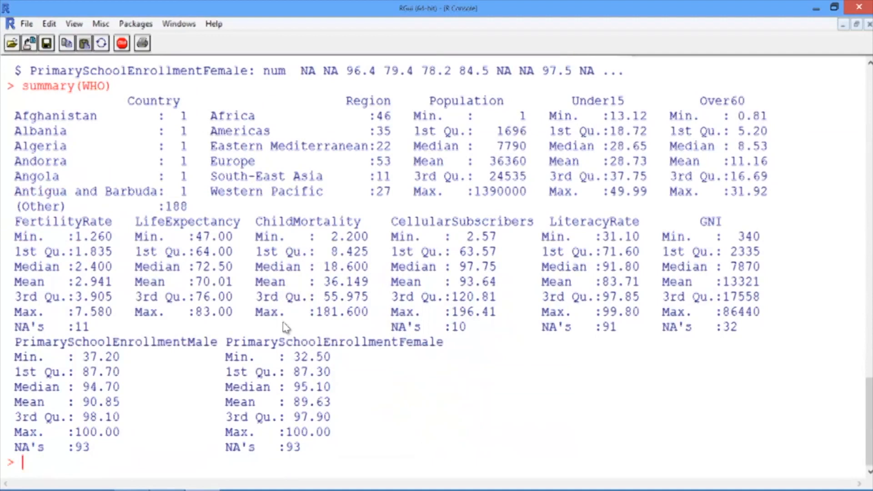
{"action": "mouse_move", "coordinate": [119, 145]}
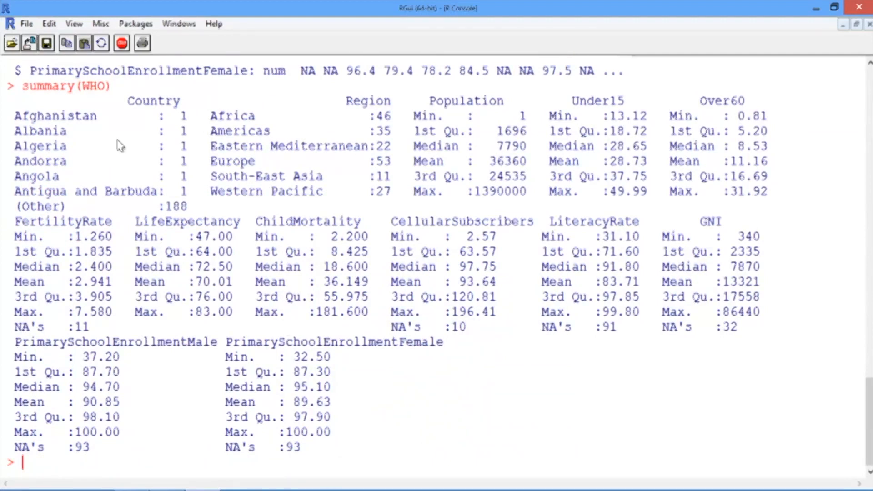
{"action": "mouse_move", "coordinate": [156, 154]}
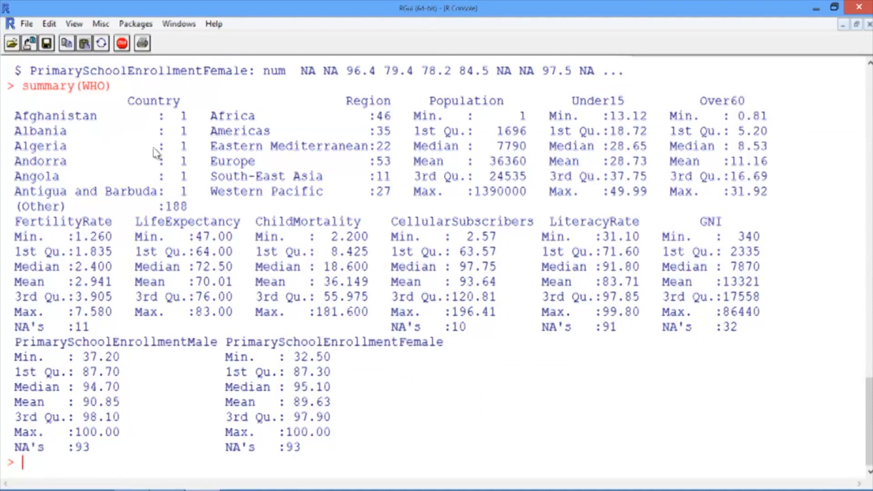
{"action": "mouse_move", "coordinate": [378, 187]}
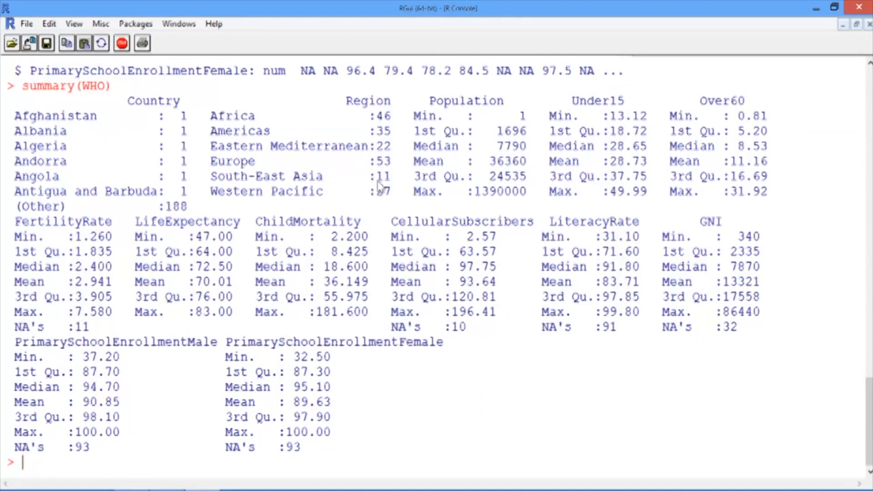
{"action": "mouse_move", "coordinate": [258, 116]}
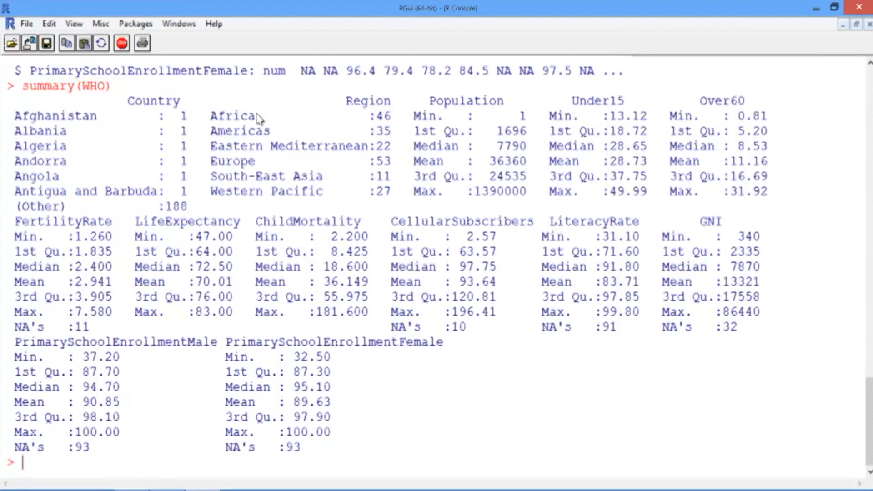
{"action": "mouse_move", "coordinate": [396, 123]}
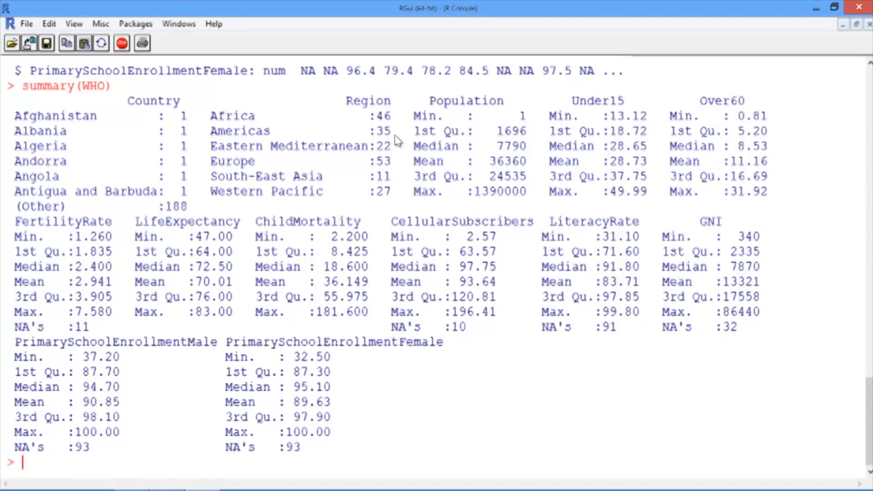
{"action": "mouse_move", "coordinate": [568, 295]}
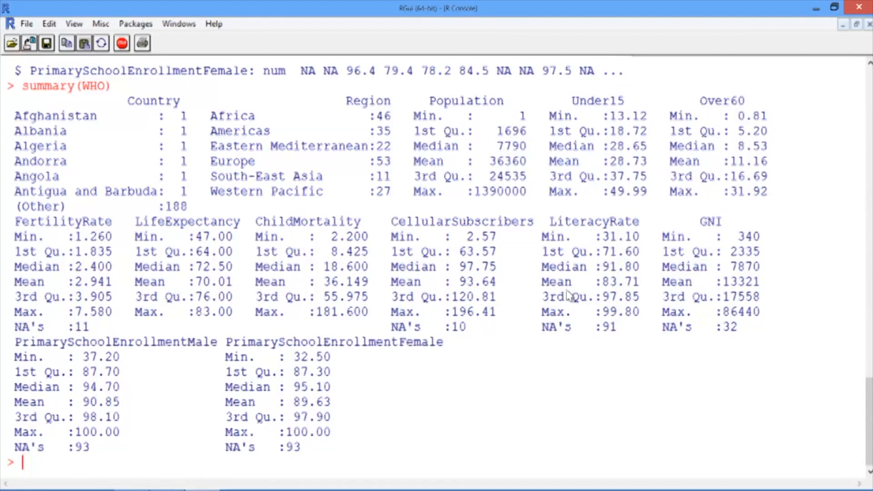
{"action": "mouse_move", "coordinate": [414, 134]}
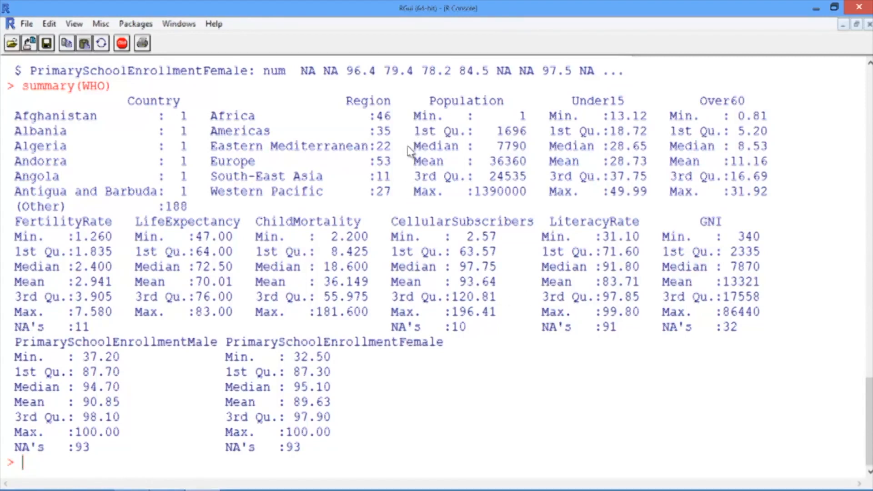
{"action": "mouse_move", "coordinate": [402, 174]}
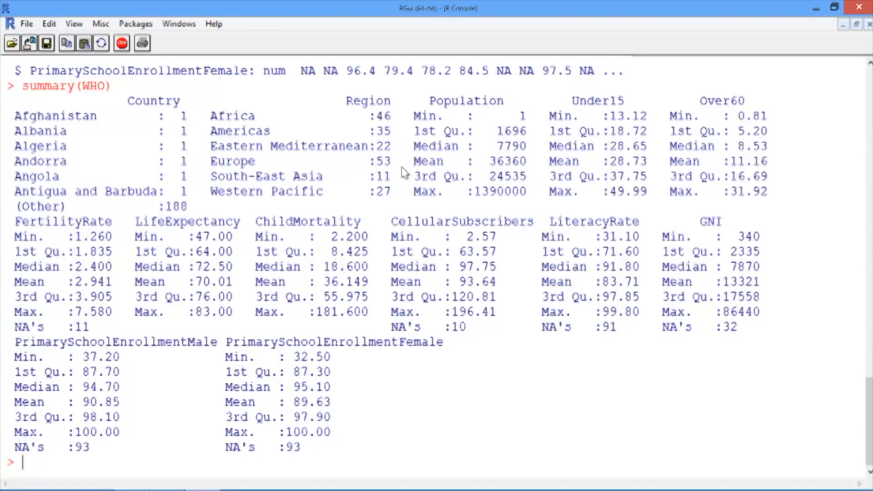
{"action": "mouse_move", "coordinate": [411, 191]}
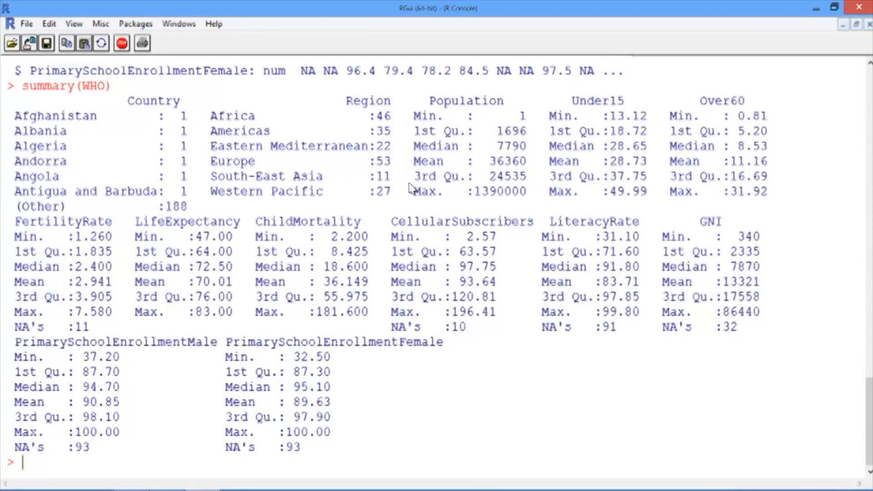
{"action": "mouse_move", "coordinate": [357, 202]}
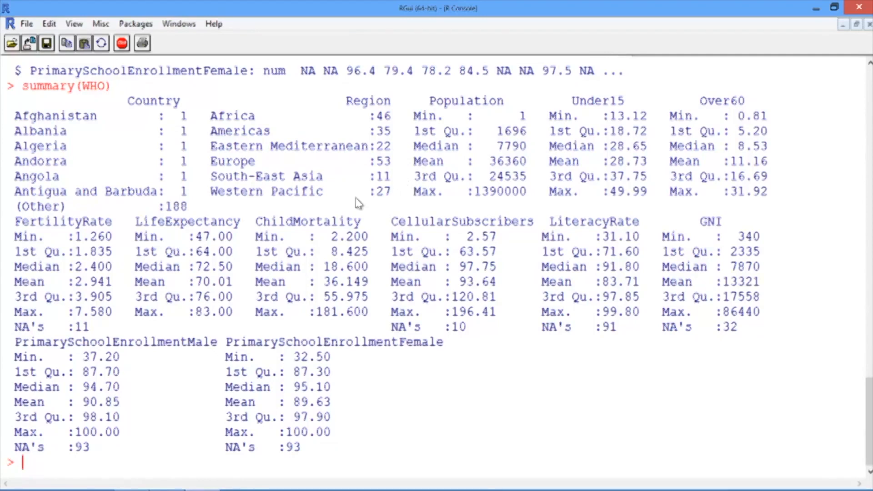
{"action": "mouse_move", "coordinate": [4, 331]}
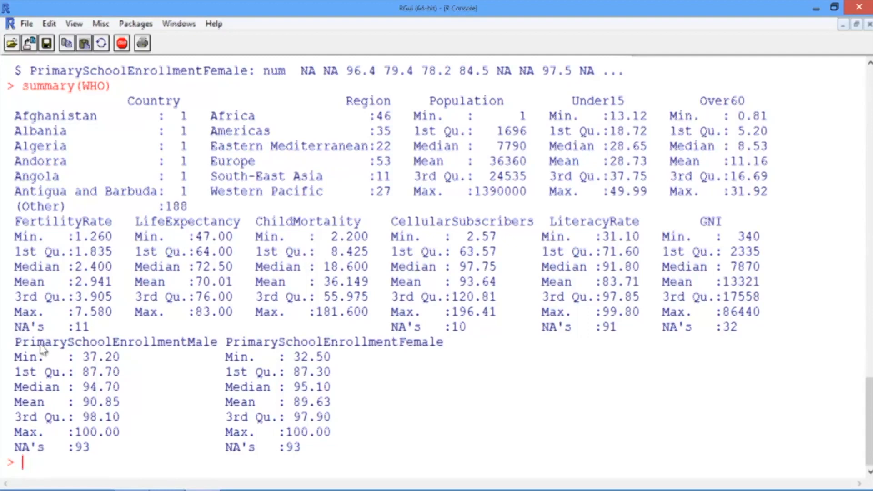
{"action": "mouse_move", "coordinate": [98, 338]}
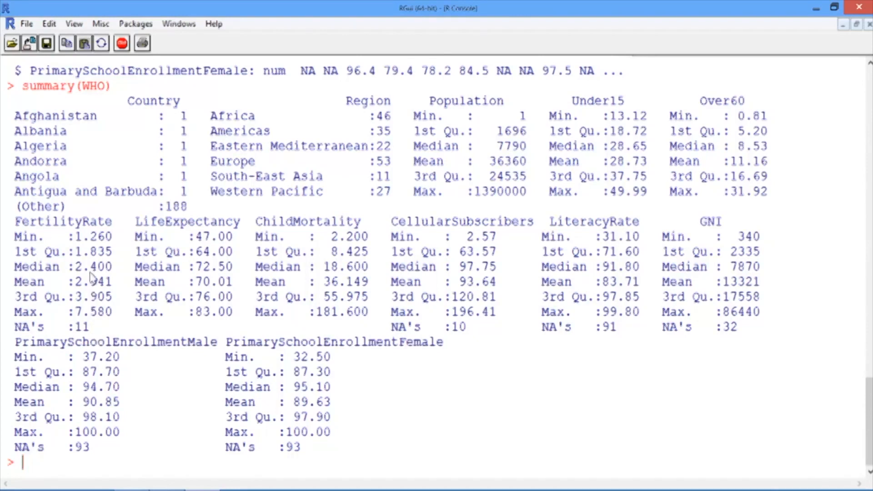
{"action": "mouse_move", "coordinate": [8, 335]}
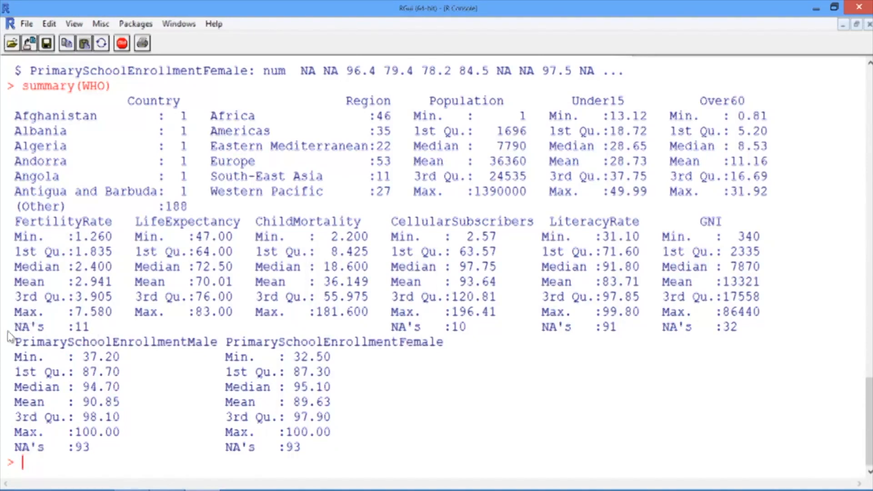
{"action": "mouse_move", "coordinate": [100, 341]}
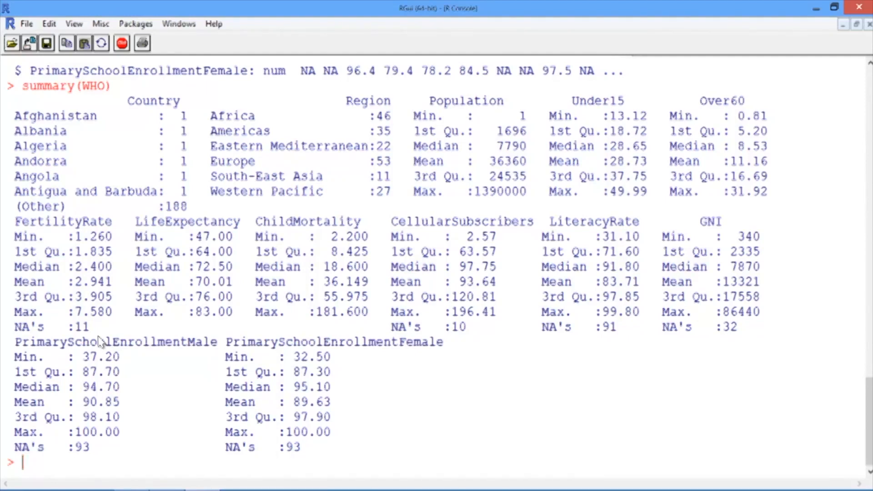
Type WHO_Europe = subset(WHO, Region == "Europe") at the prompt without running it.
{"action": "type", "text": "WHO_Europe ="}
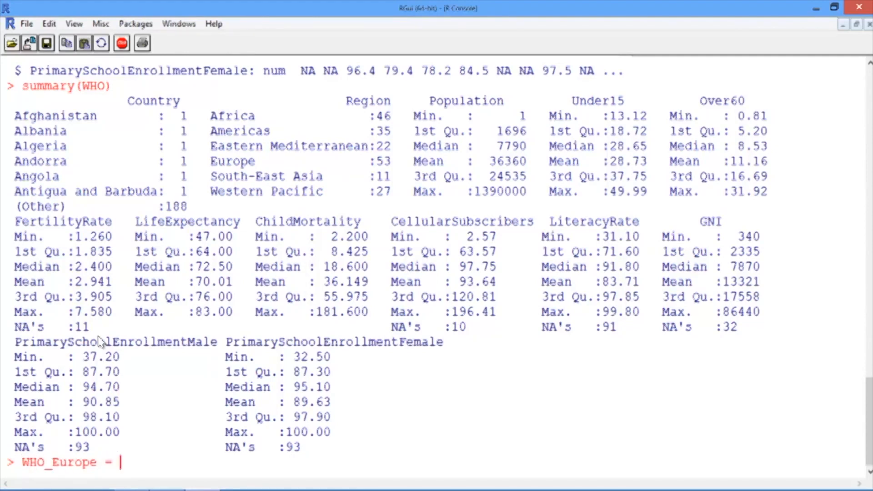
{"action": "type", "text": "subset"}
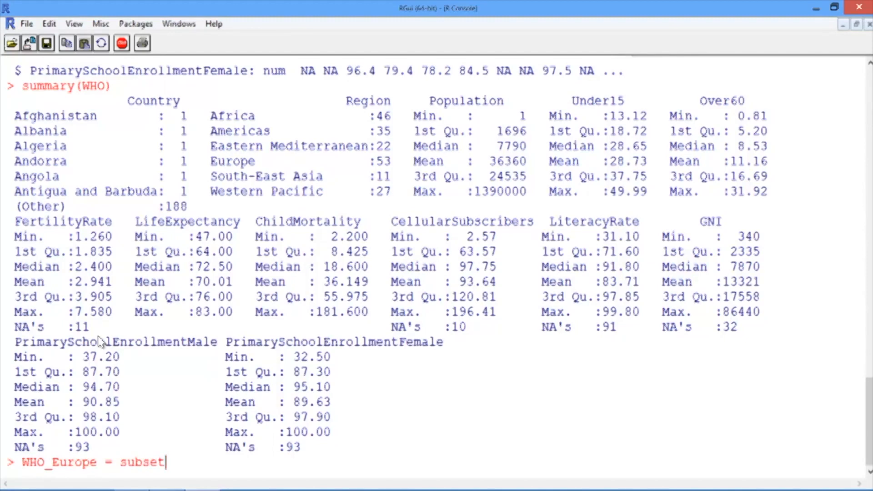
{"action": "type", "text": "("}
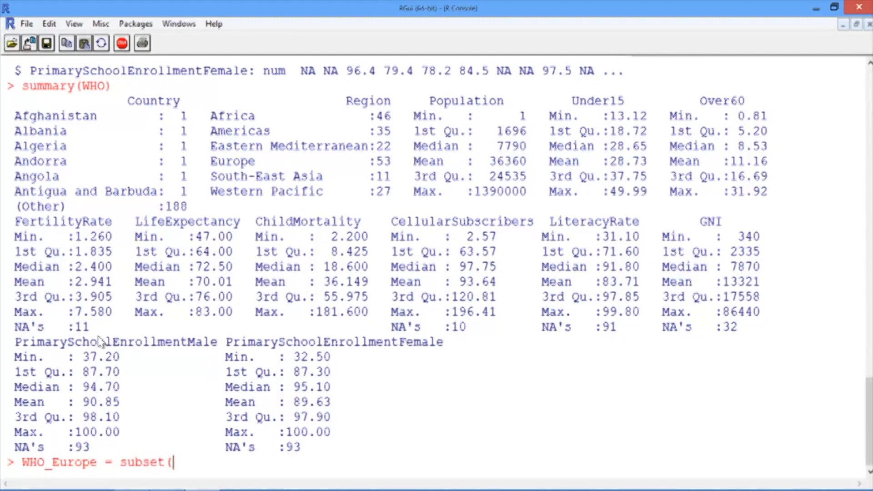
{"action": "type", "text": "WHO,"}
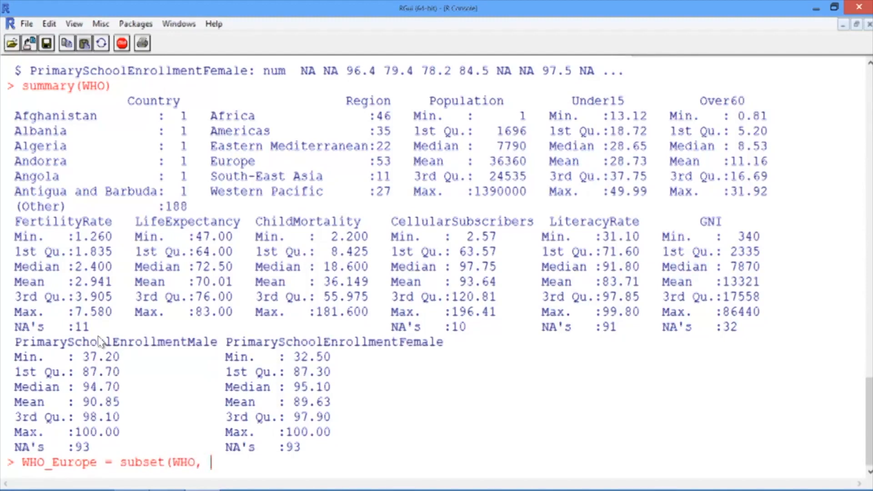
{"action": "type", "text": "Region =="}
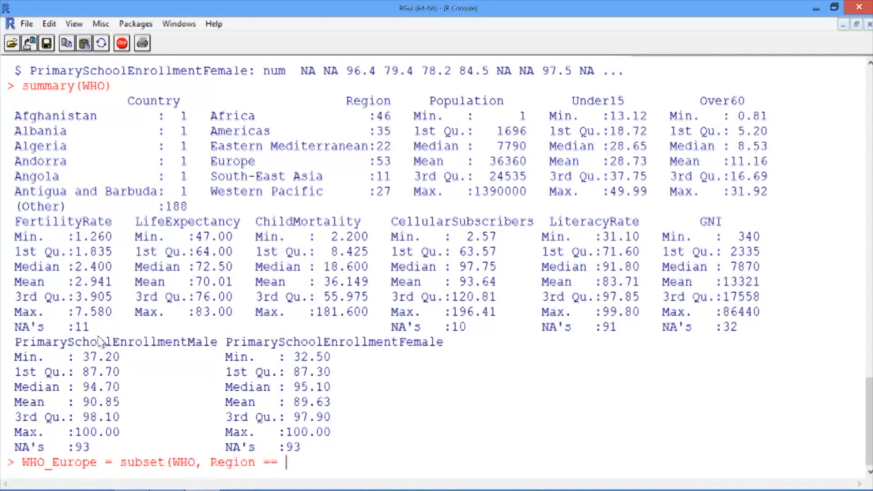
{"action": "type", "text": "\"Europe"}
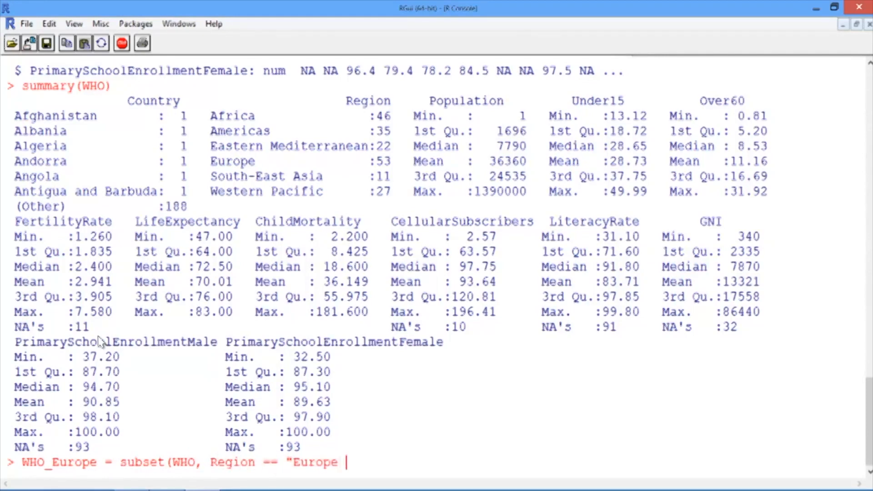
{"action": "type", "text": ")"}
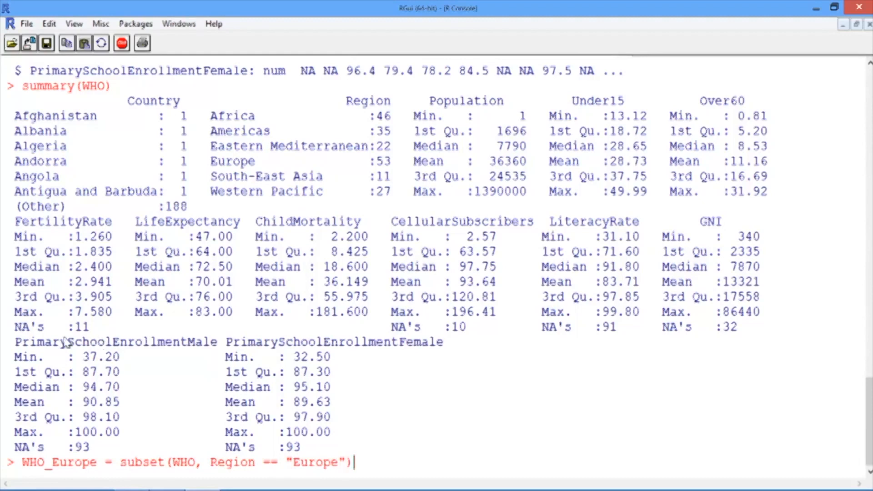
{"action": "mouse_move", "coordinate": [184, 456]}
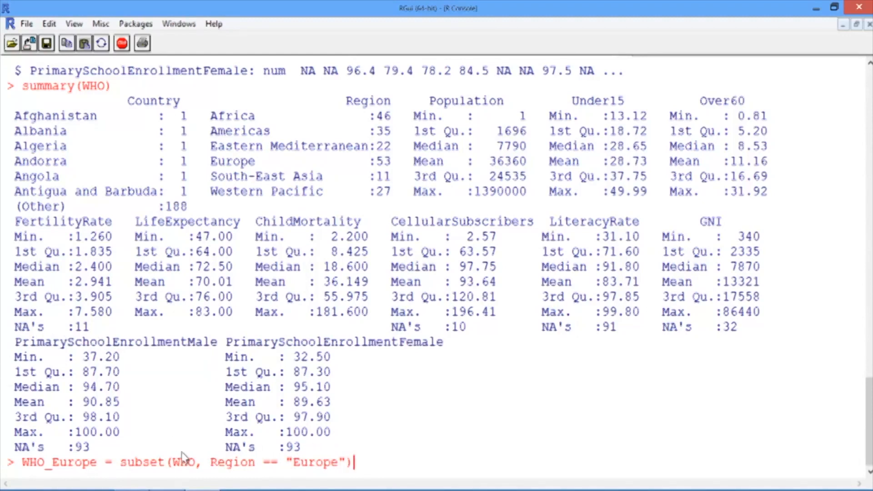
{"action": "mouse_move", "coordinate": [175, 477]}
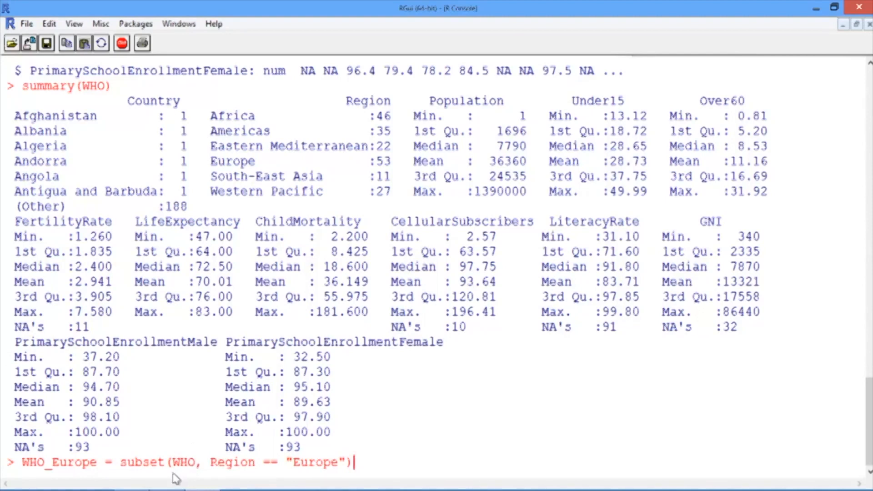
{"action": "mouse_move", "coordinate": [184, 454]}
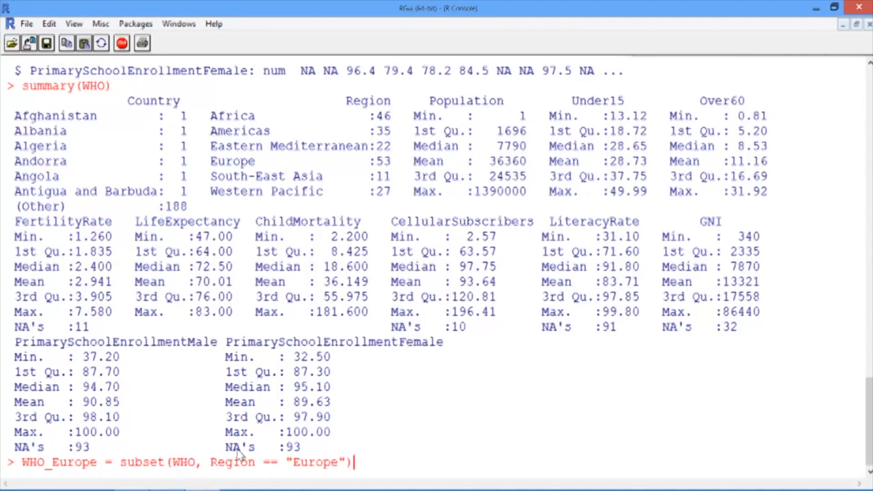
{"action": "mouse_move", "coordinate": [218, 451]}
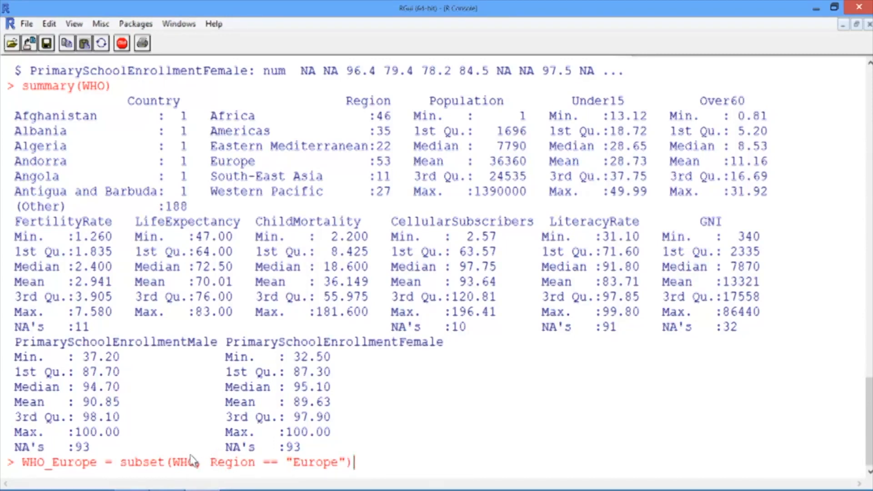
{"action": "mouse_move", "coordinate": [201, 458]}
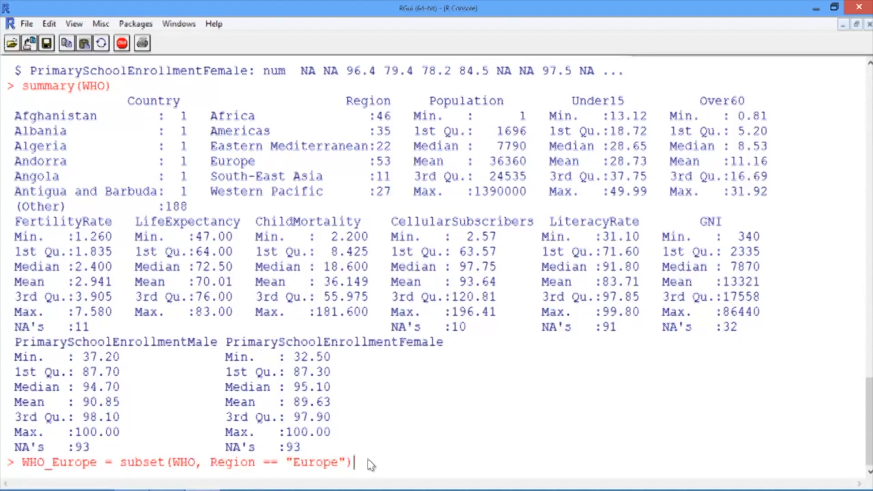
{"action": "mouse_move", "coordinate": [253, 463]}
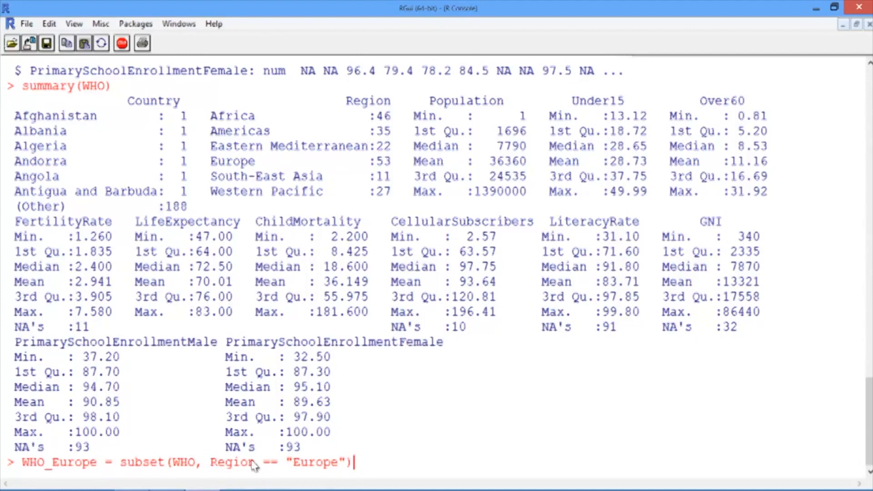
{"action": "mouse_move", "coordinate": [290, 472]}
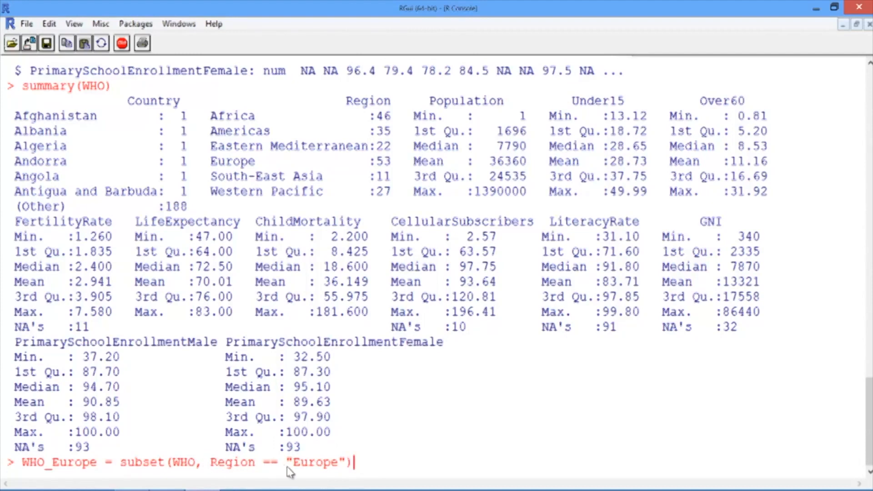
{"action": "mouse_move", "coordinate": [265, 471]}
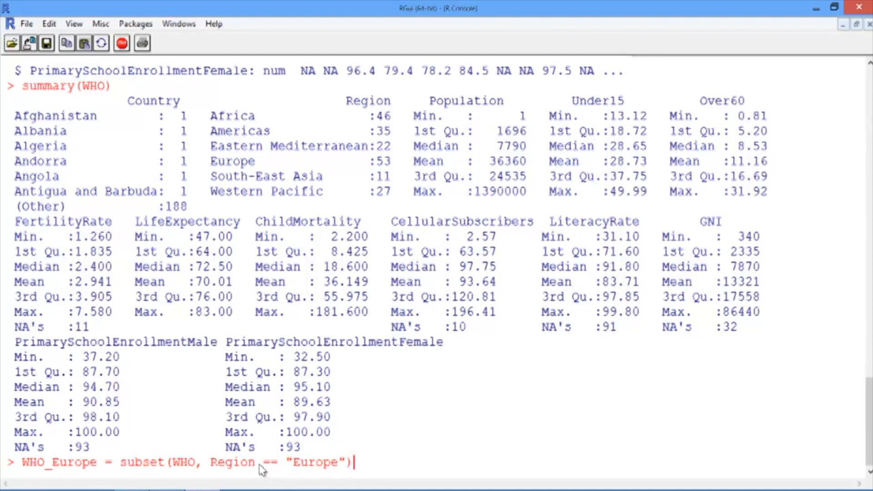
Create WHO_Europe and confirm with str() it has 53 observations of 13 variables.
{"action": "key", "text": "Return"}
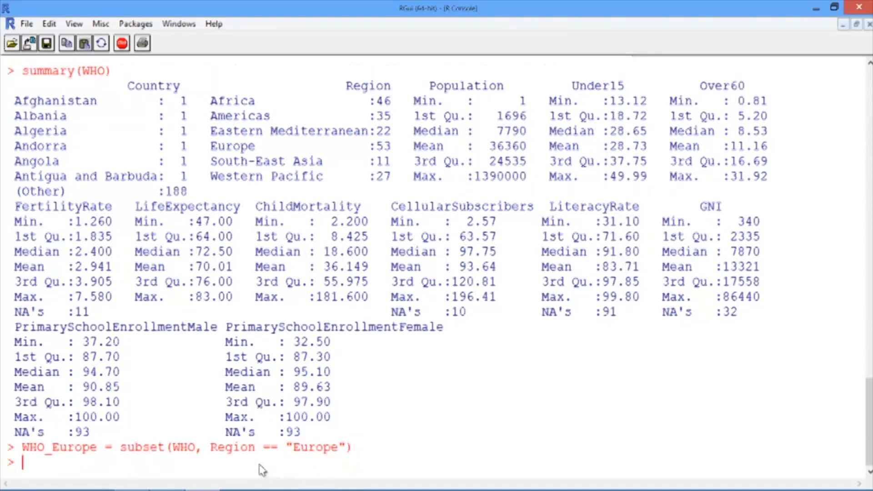
{"action": "type", "text": "str("}
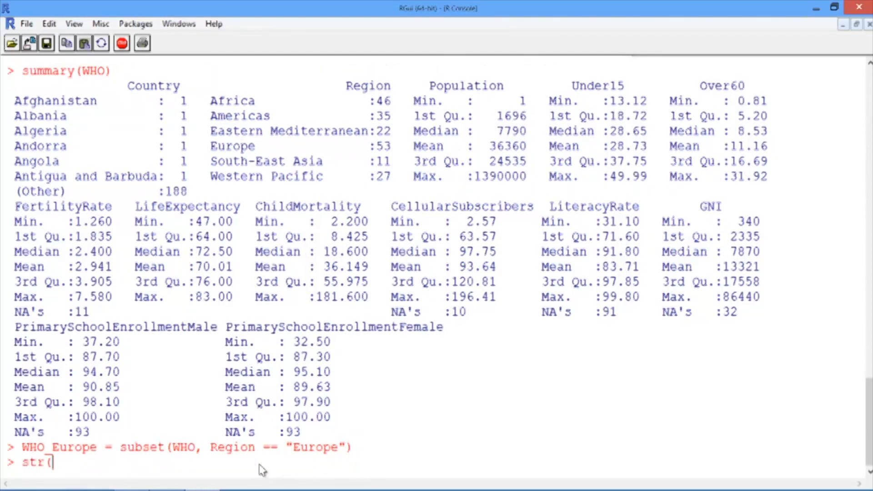
{"action": "type", "text": "WHO_Euro"}
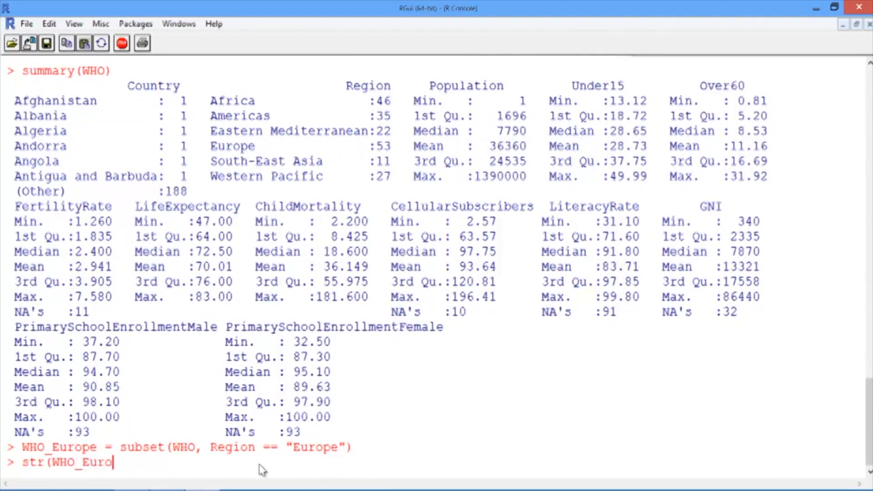
{"action": "key", "text": "Return"}
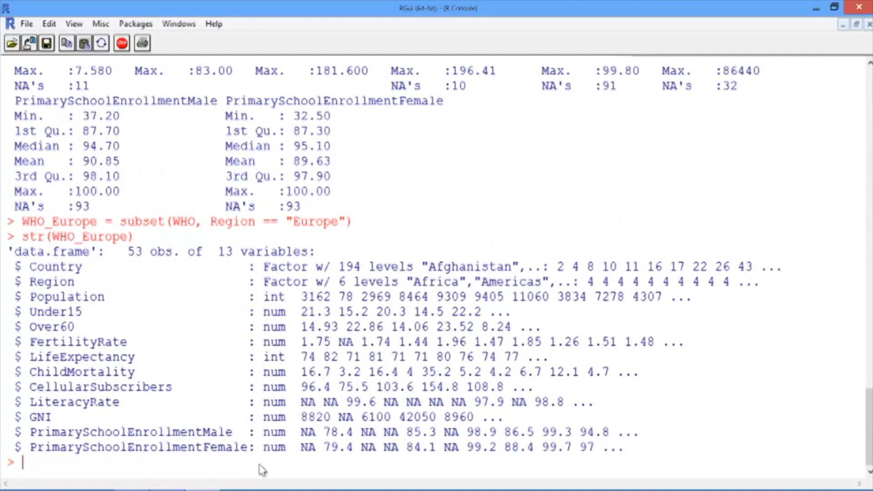
{"action": "mouse_move", "coordinate": [394, 39]}
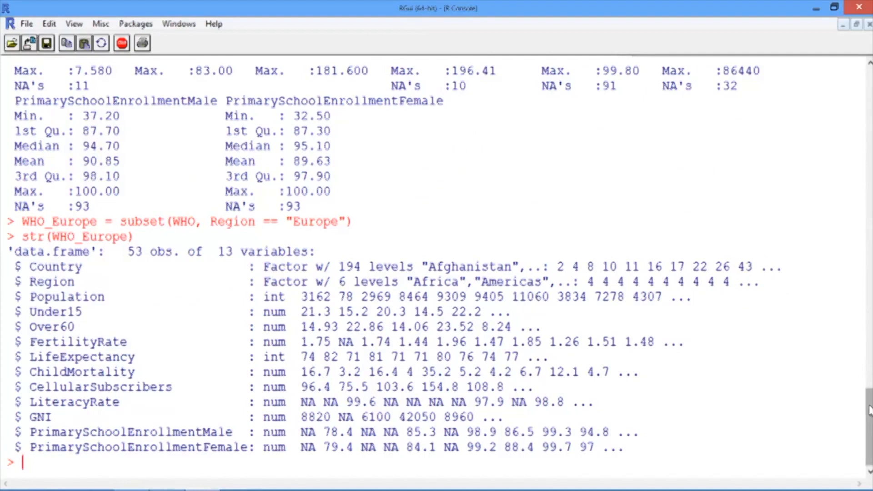
{"action": "scroll", "scroll_direction": "down", "scroll_amount": 3}
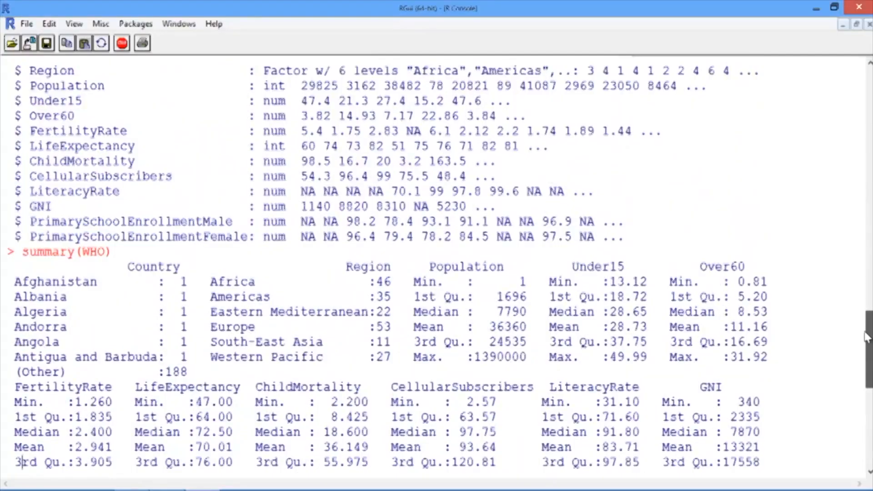
{"action": "scroll", "scroll_direction": "down", "scroll_amount": 3}
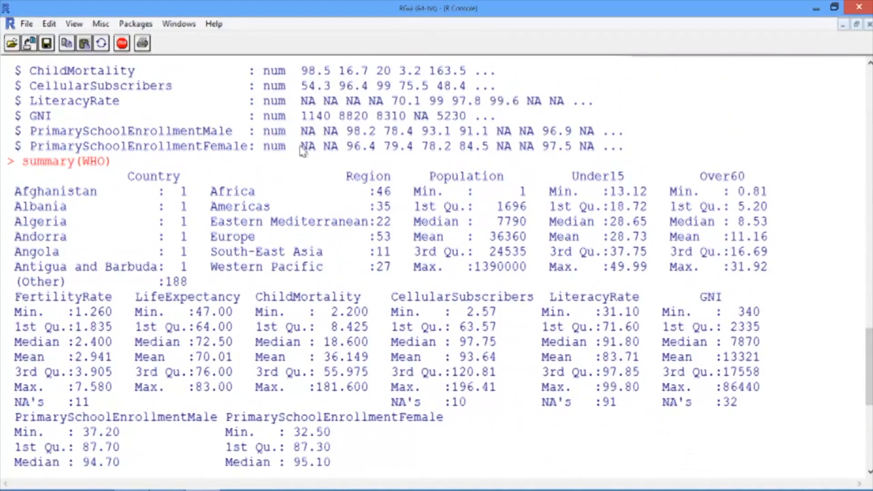
{"action": "mouse_move", "coordinate": [233, 186]}
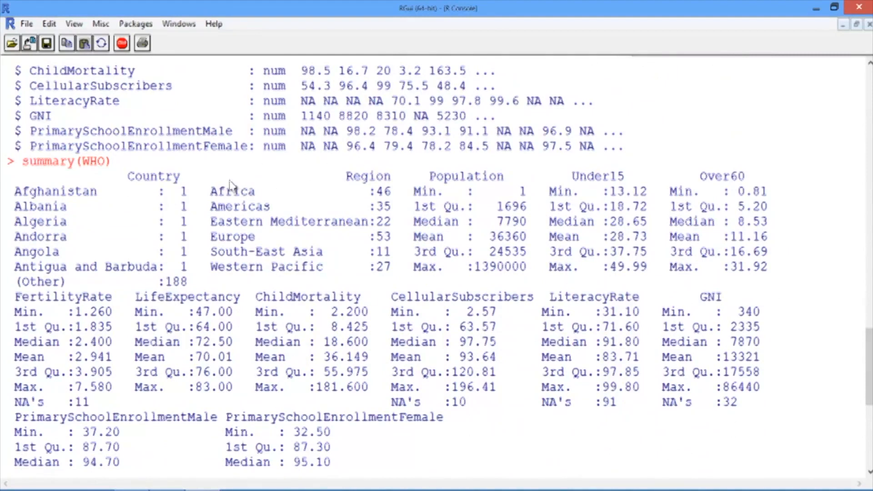
{"action": "mouse_move", "coordinate": [357, 248]}
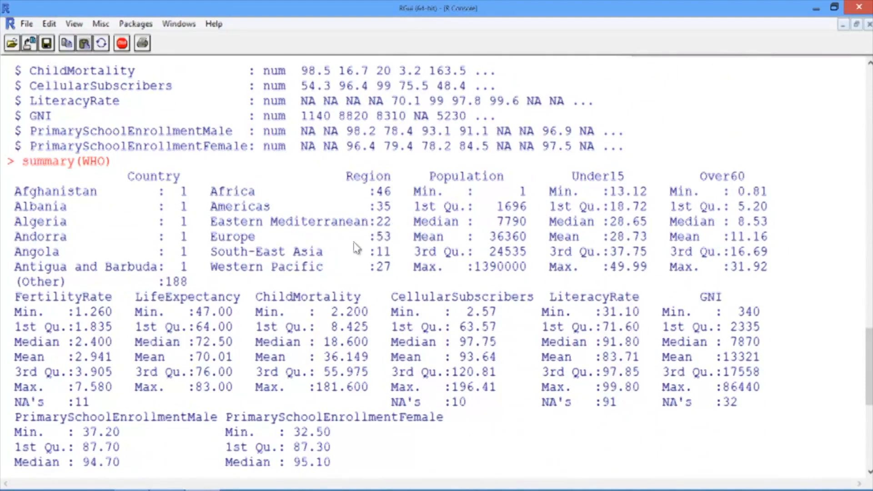
{"action": "mouse_move", "coordinate": [451, 288]}
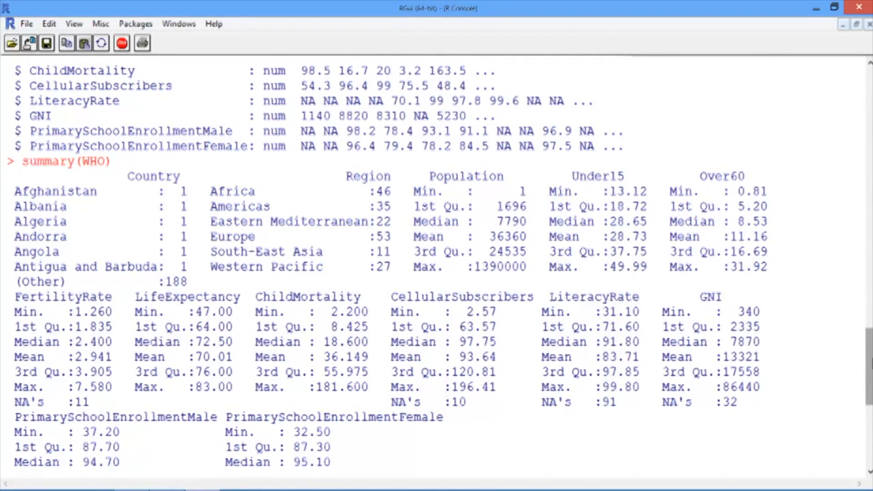
{"action": "key", "text": "Return"}
{"action": "type", "text": "str(WHO_Europe"}
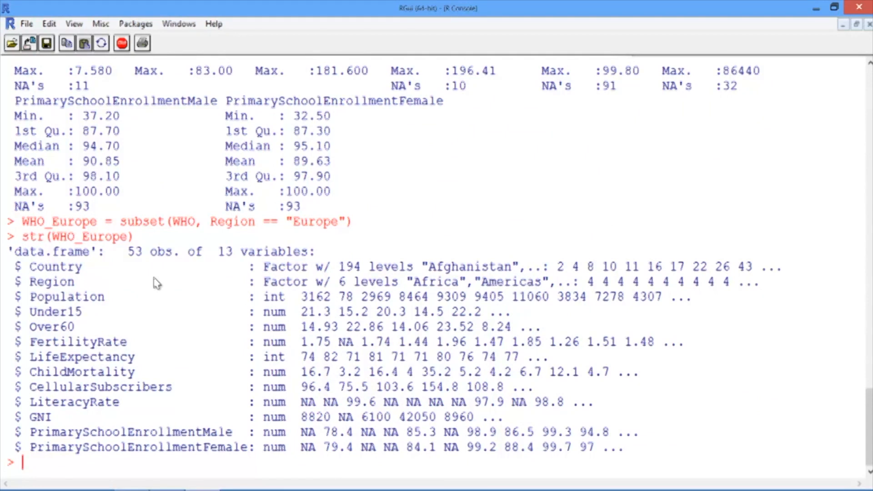
Save the WHO_Europe data frame as WHO_Europe.csv with write.csv.
{"action": "type", "text": "write"}
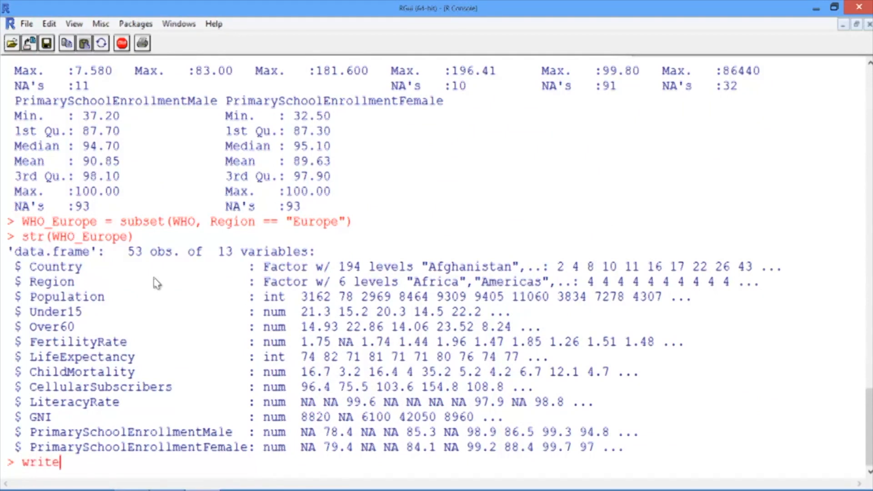
{"action": "type", "text": ".csv("}
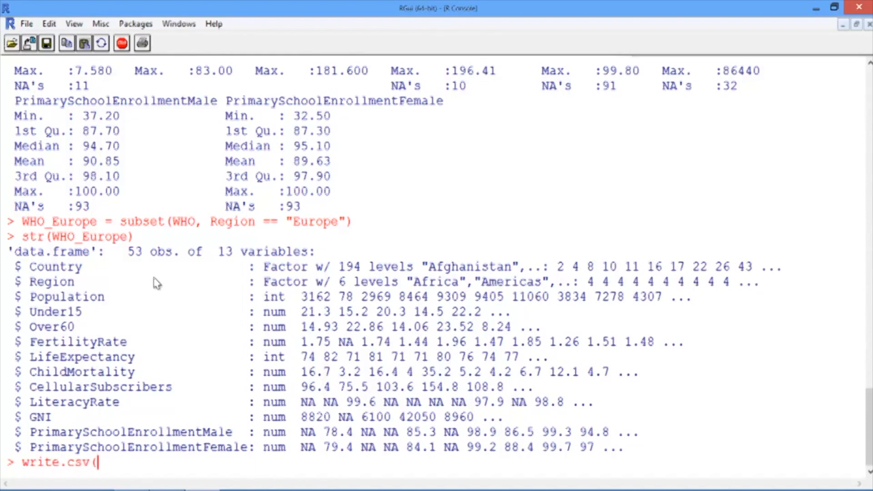
{"action": "type", "text": "\""}
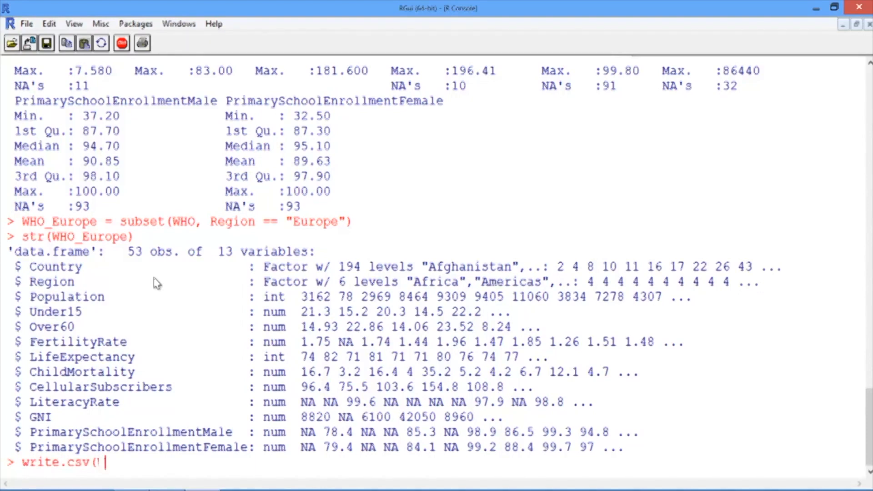
{"action": "type", "text": "WHO_Europe,"}
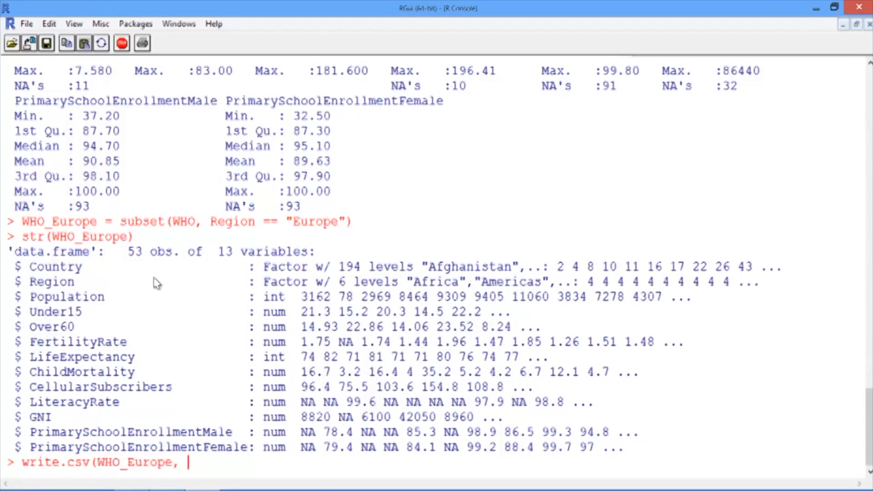
{"action": "type", "text": "\"WH"}
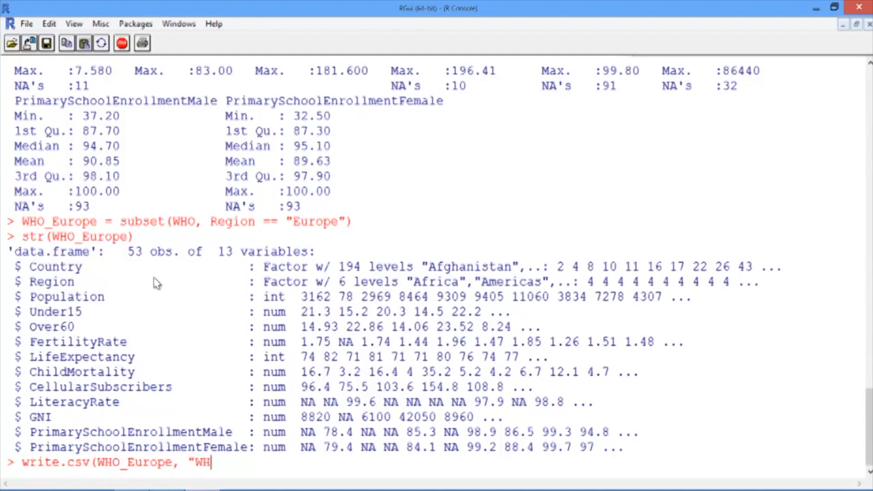
{"action": "type", "text": "O_Eu"}
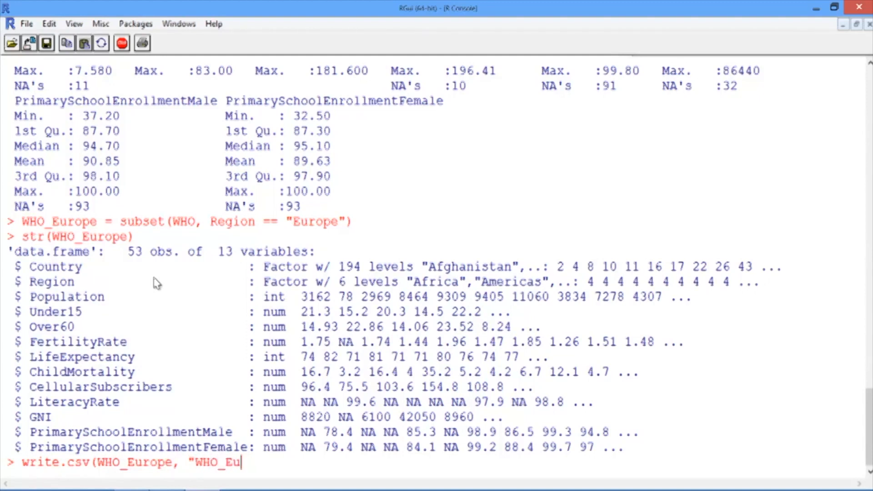
{"action": "type", "text": "rope.cs"}
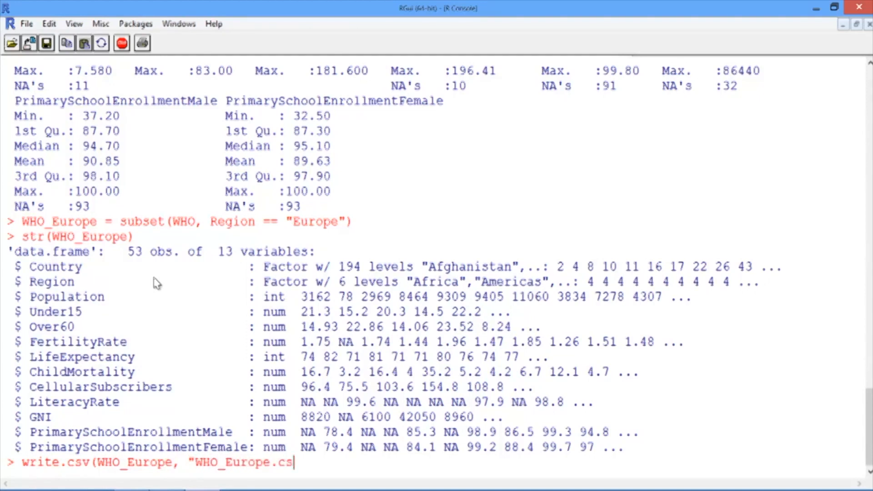
{"action": "type", "text": "v\")"}
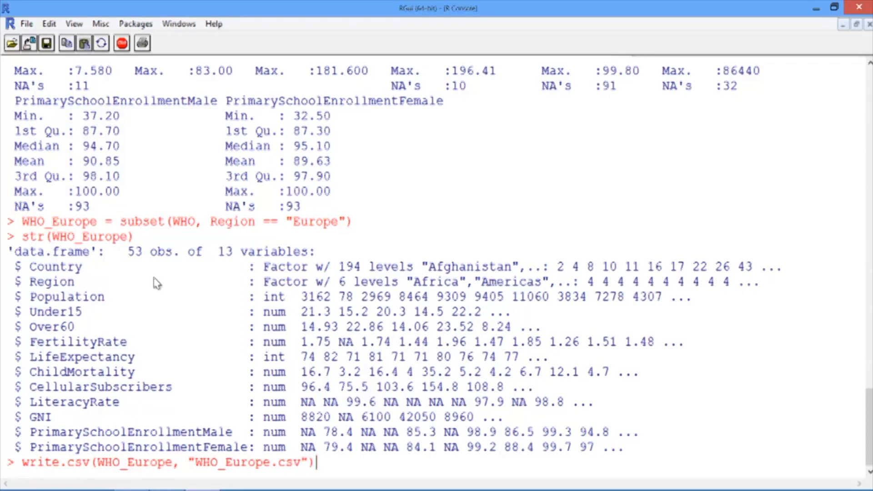
{"action": "key", "text": "Return"}
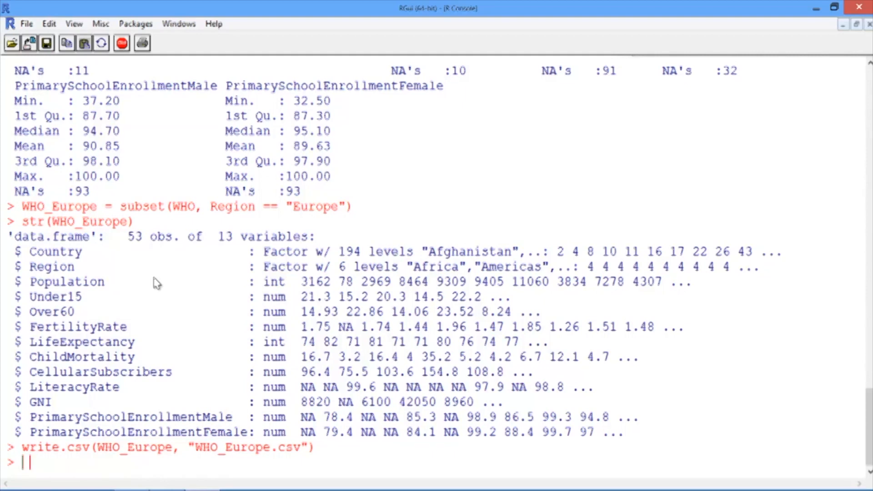
List workspace objects with ls(), then remove WHO_Europe with rm(WHO_Europe).
{"action": "type", "text": "ls()"}
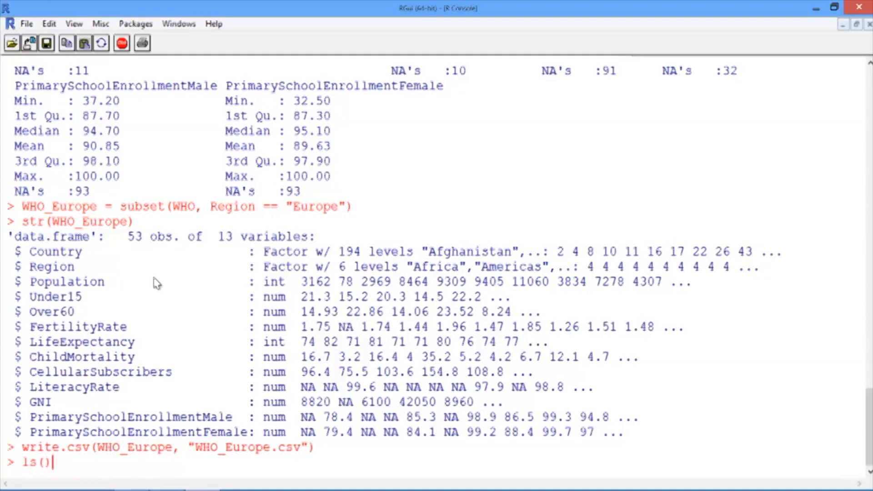
{"action": "key", "text": "Return"}
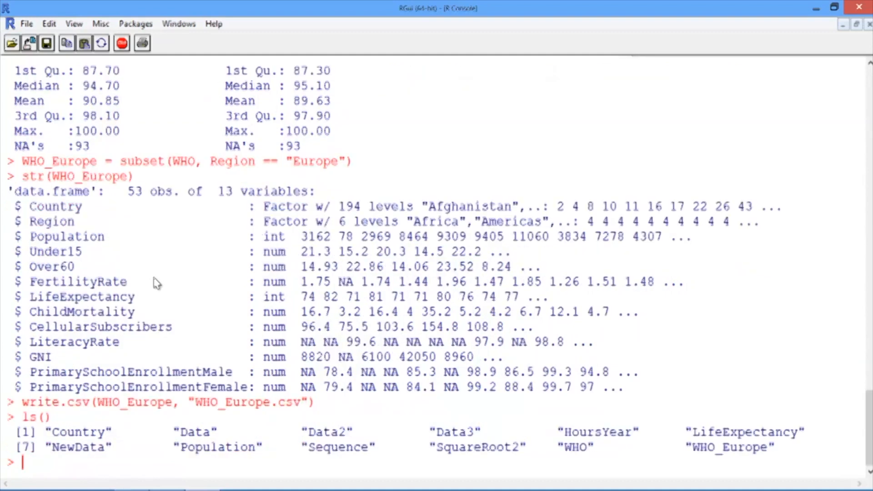
{"action": "mouse_move", "coordinate": [456, 236]}
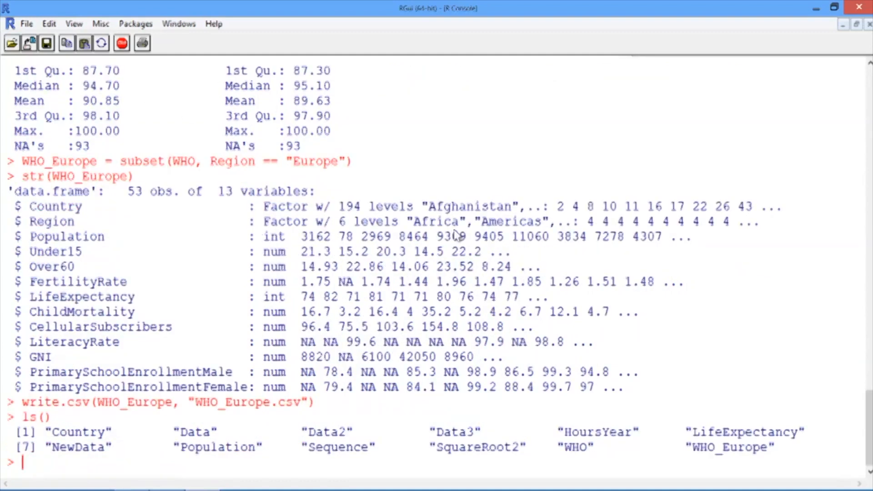
{"action": "mouse_move", "coordinate": [770, 456]}
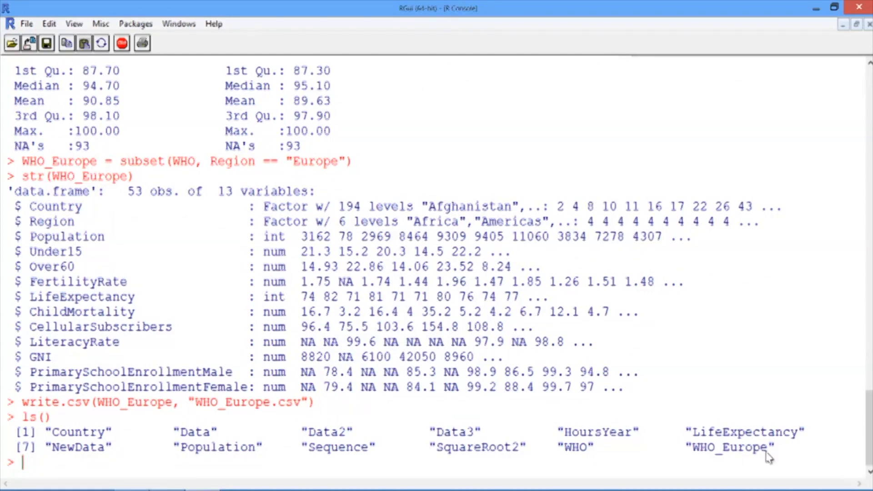
{"action": "type", "text": "rm("}
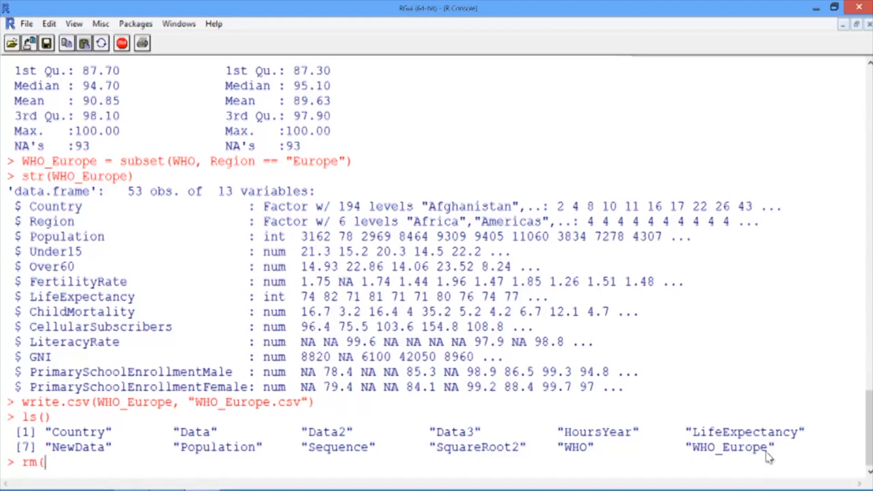
{"action": "type", "text": "WHO_E"}
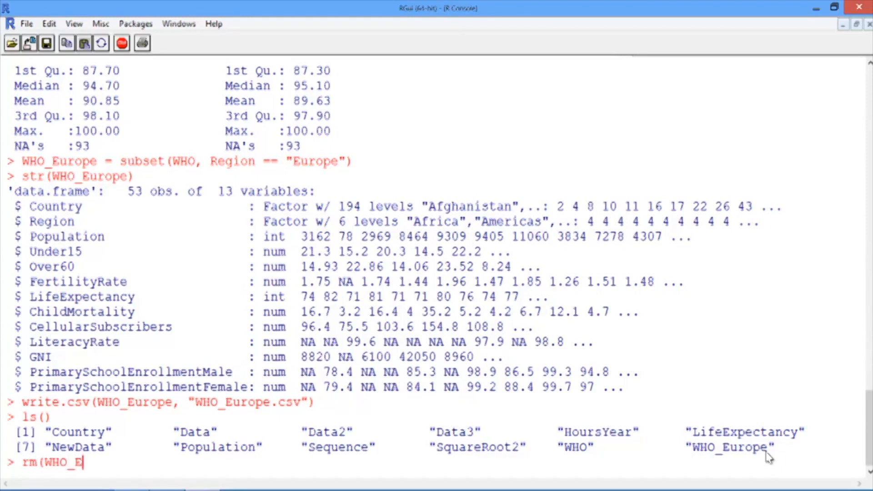
{"action": "type", "text": "urope)"}
{"action": "type", "text": "ls()"}
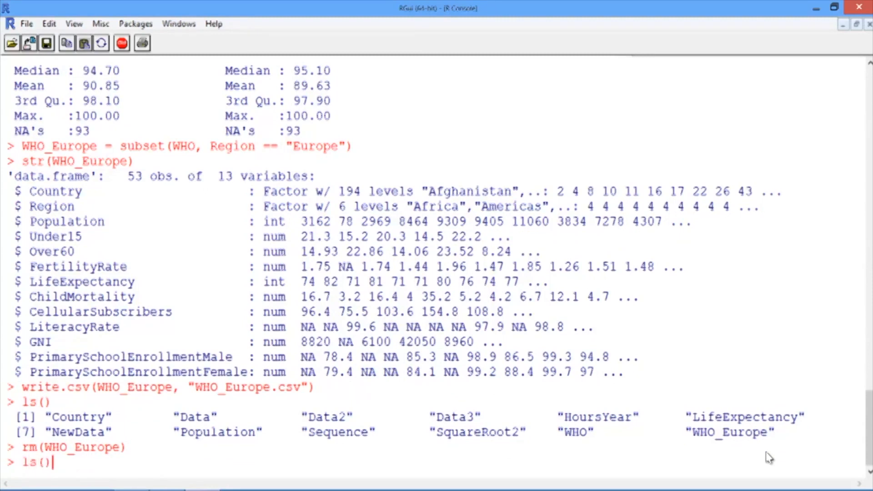
{"action": "key", "text": "Return"}
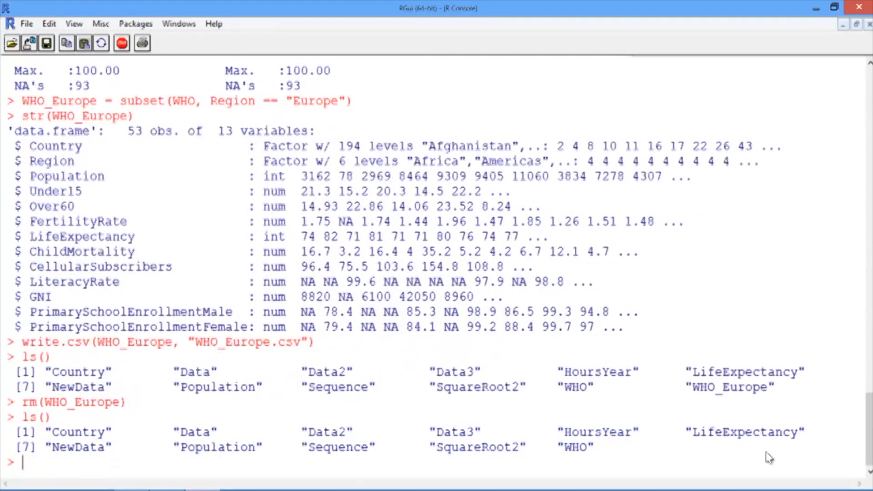